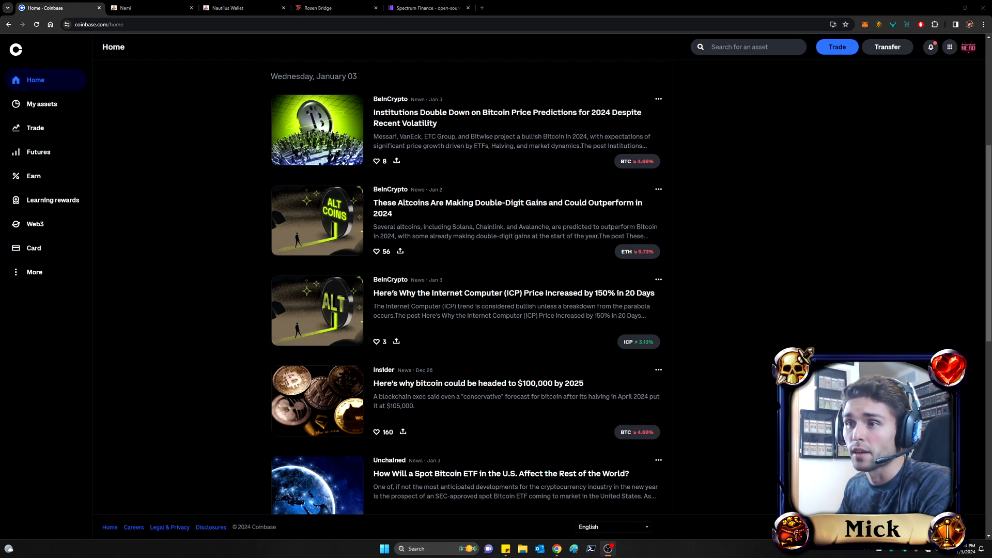
Start a Send Crypto transfer from Coinbase's Transfer menu
left_click(887, 47)
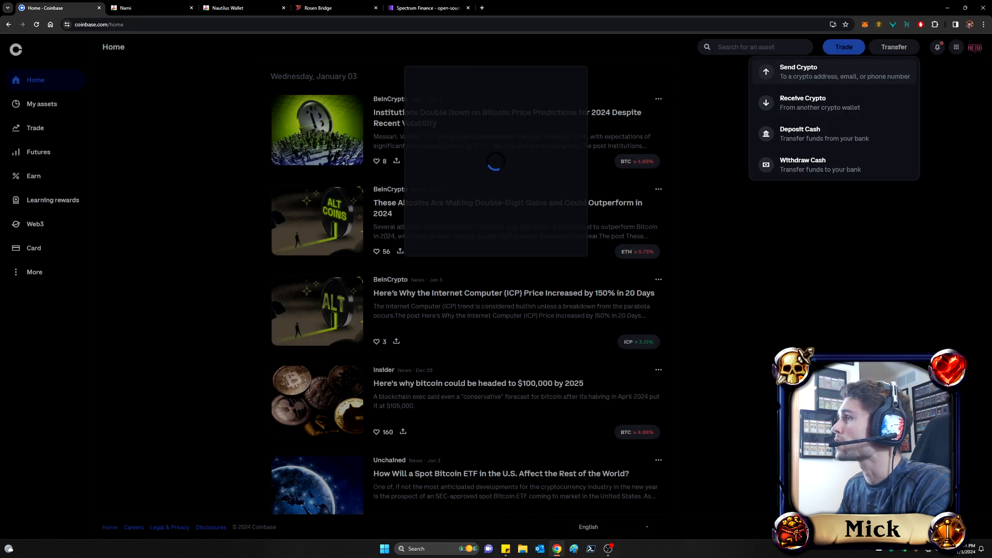
left_click(797, 71)
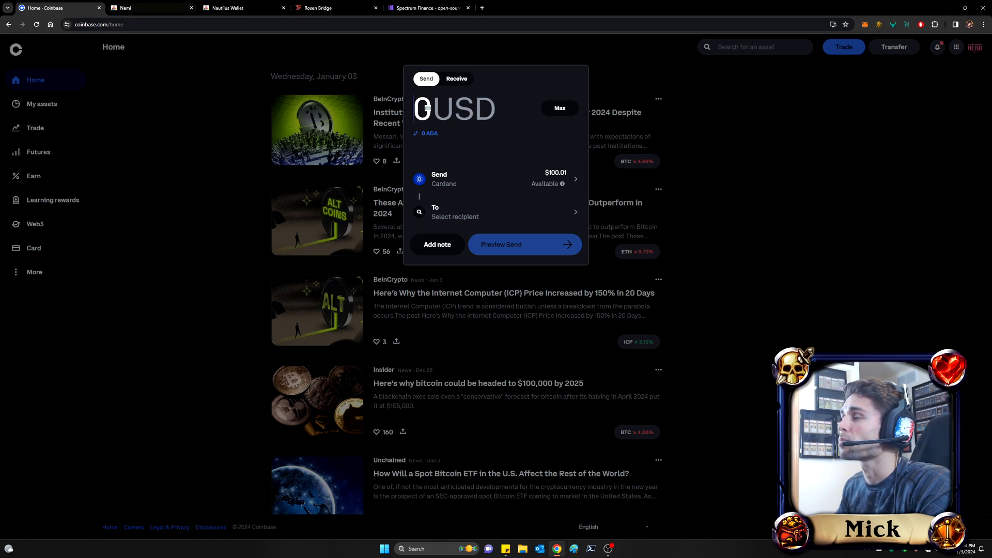
left_click(150, 8)
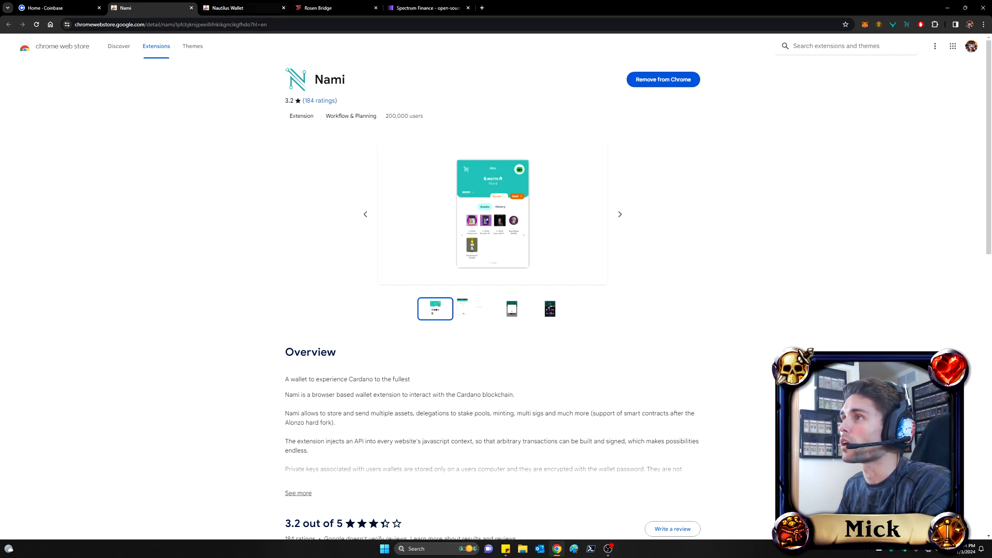
left_click(248, 8)
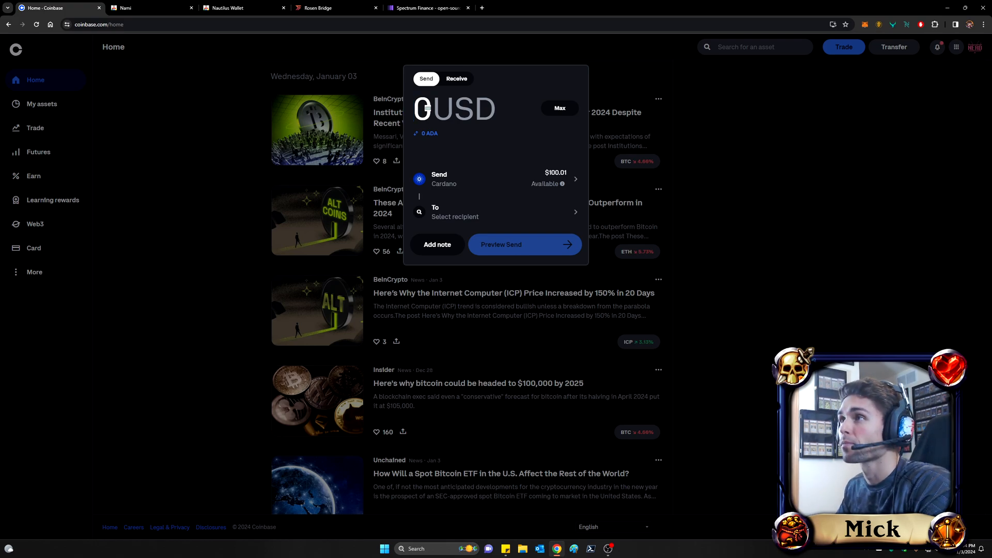
left_click(145, 8)
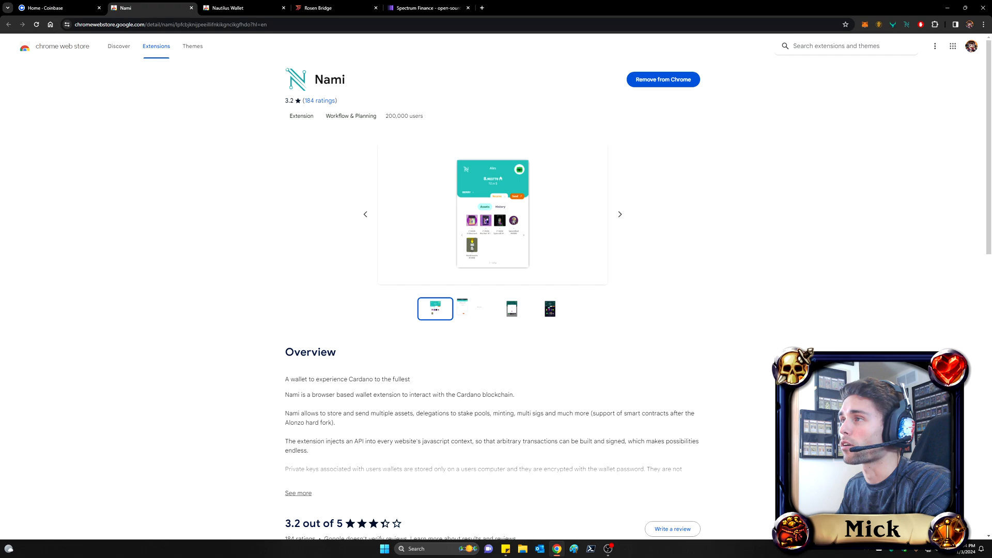
left_click(248, 9)
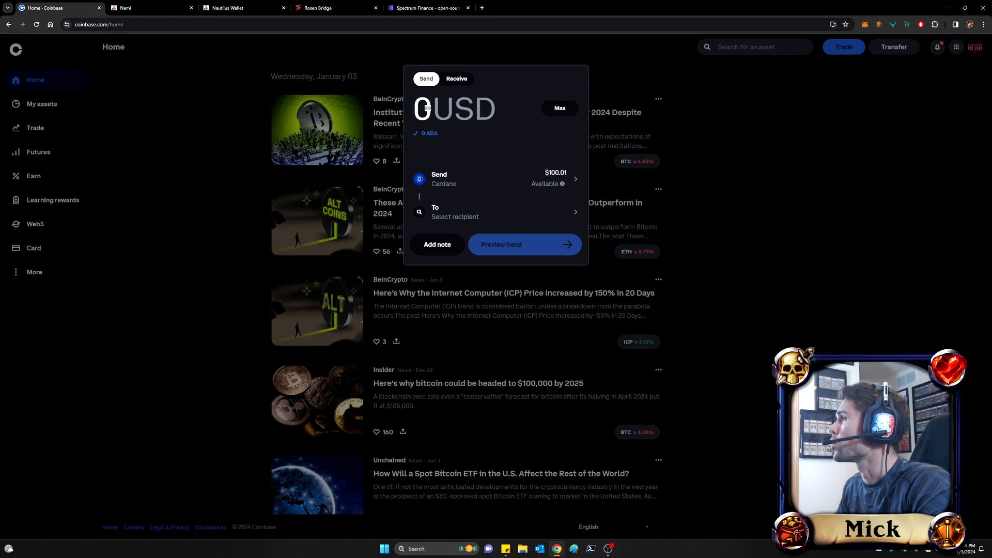
Send all the Cardano to the copied Nami receive address (addr1q8dqt0...) and preview the send
left_click(908, 25)
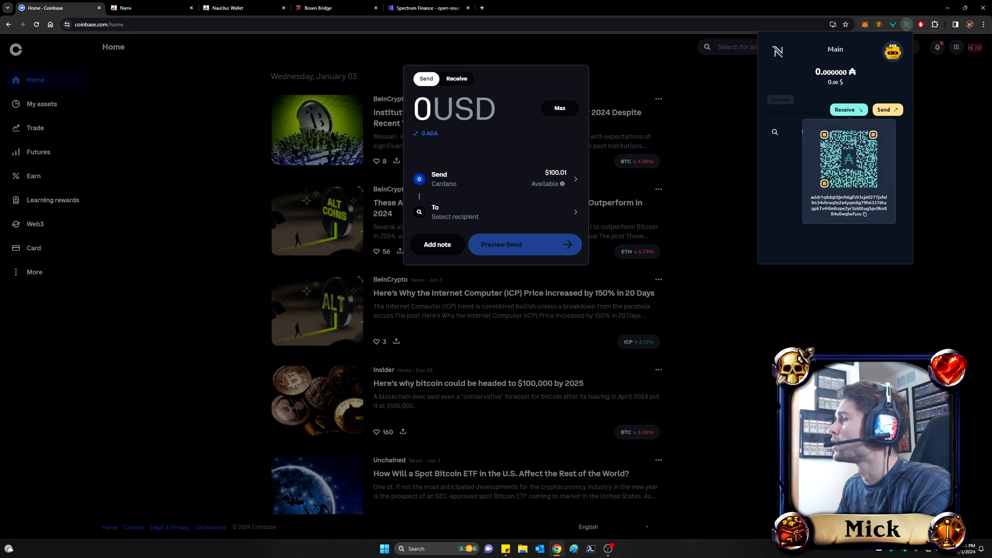
left_click(495, 212)
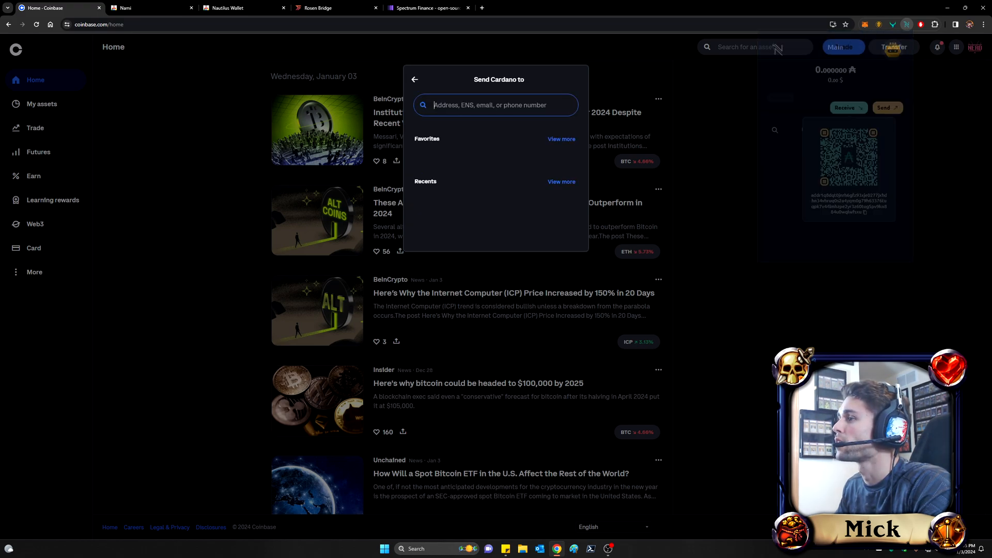
type("nhzpe2yr3z60tug5pv9kn884u0wqlwfsxu")
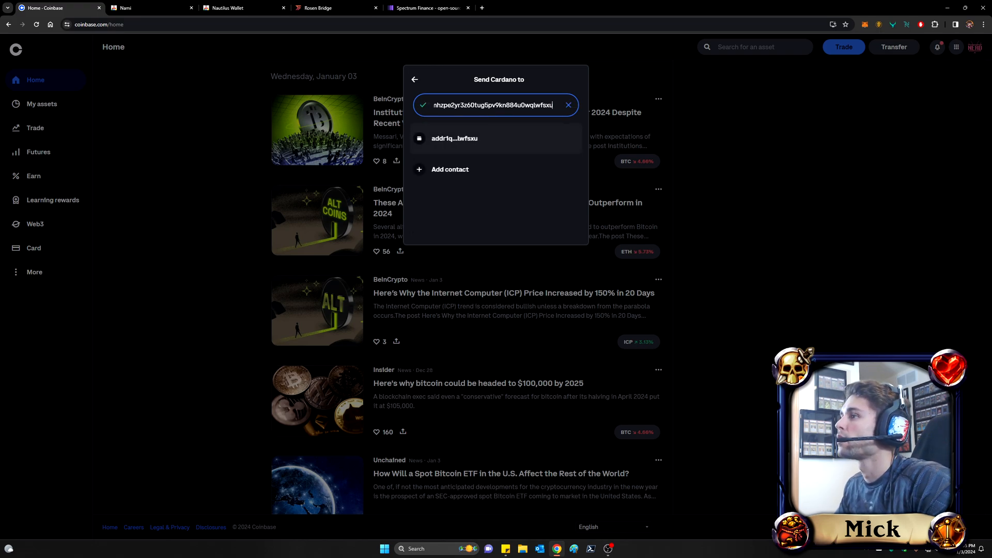
type("addr1q8dqt0jnrh6gfz93xje0277jxhdhn34")
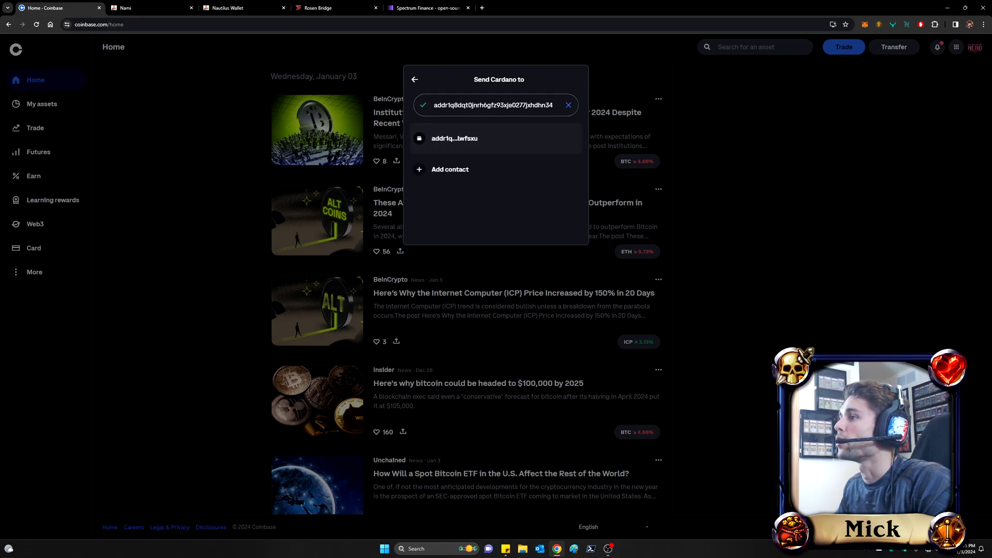
left_click(455, 139)
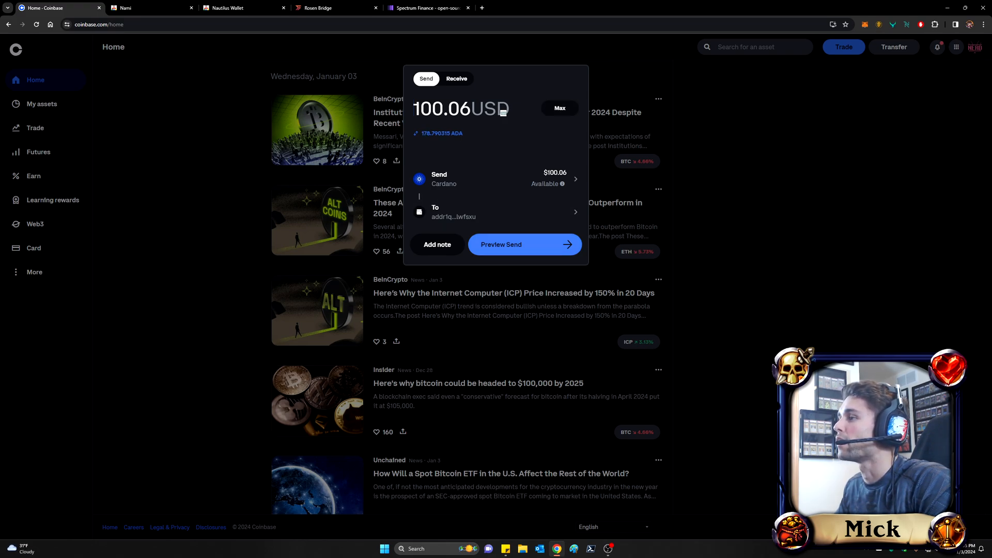
left_click(523, 243)
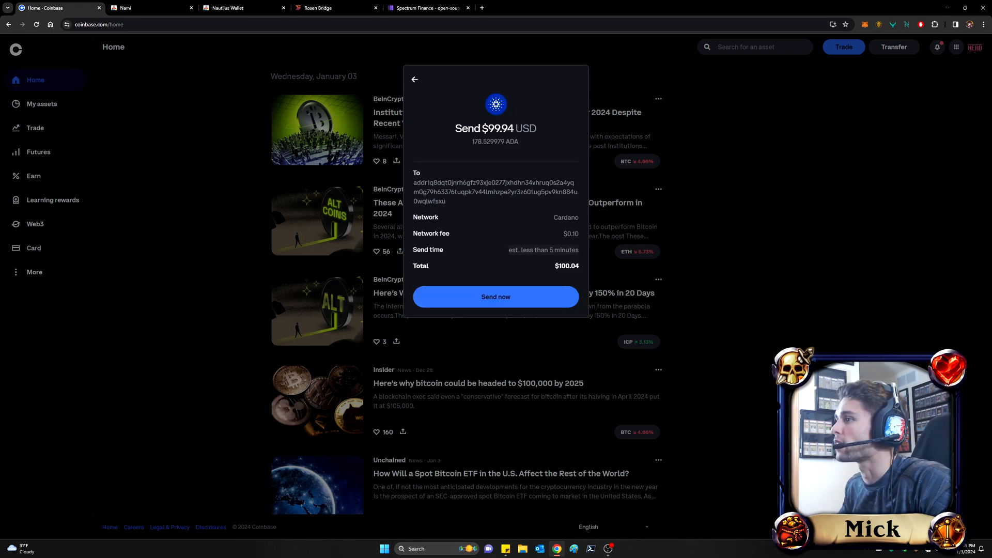
Send the ADA now so it arrives in the Nami wallet
left_click(496, 296)
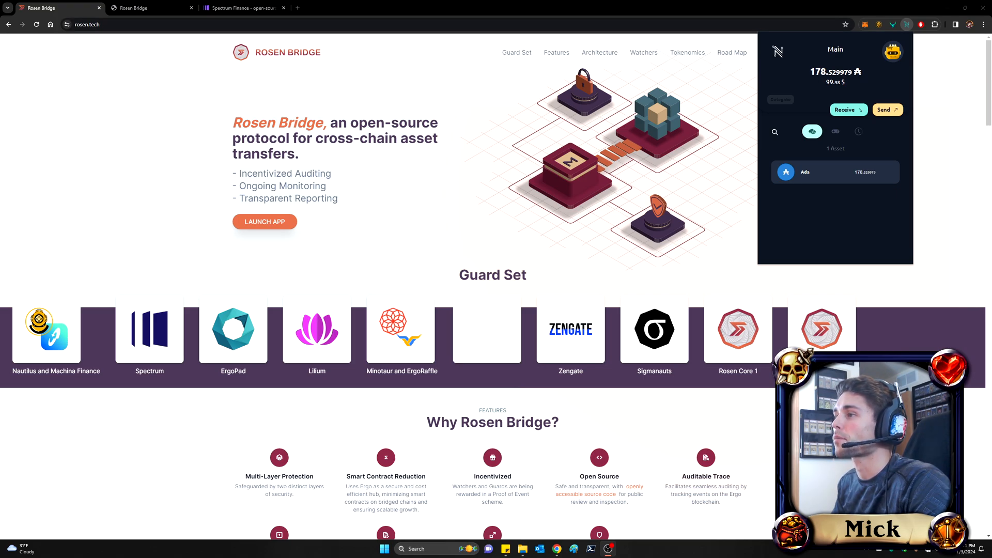
Launch the Rosen Bridge app from the rosen.tech homepage
left_click(265, 221)
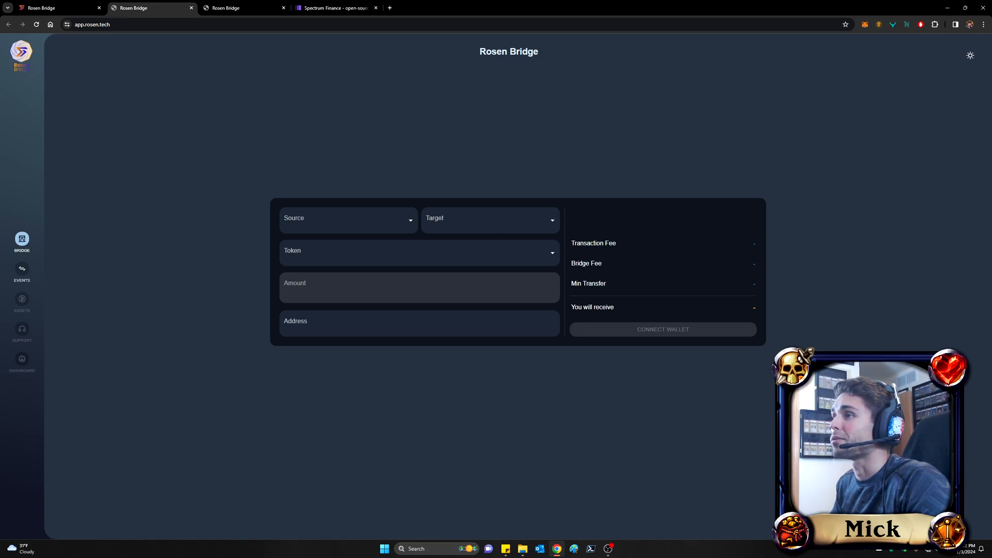
Choose Cardano as source, Ergo as target and ADA as the token to bridge
left_click(348, 221)
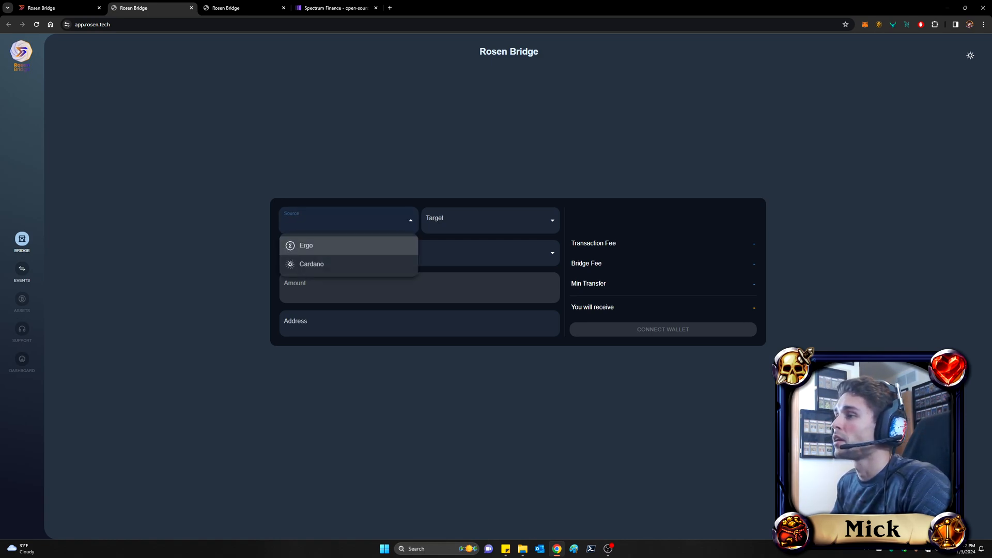
left_click(311, 265)
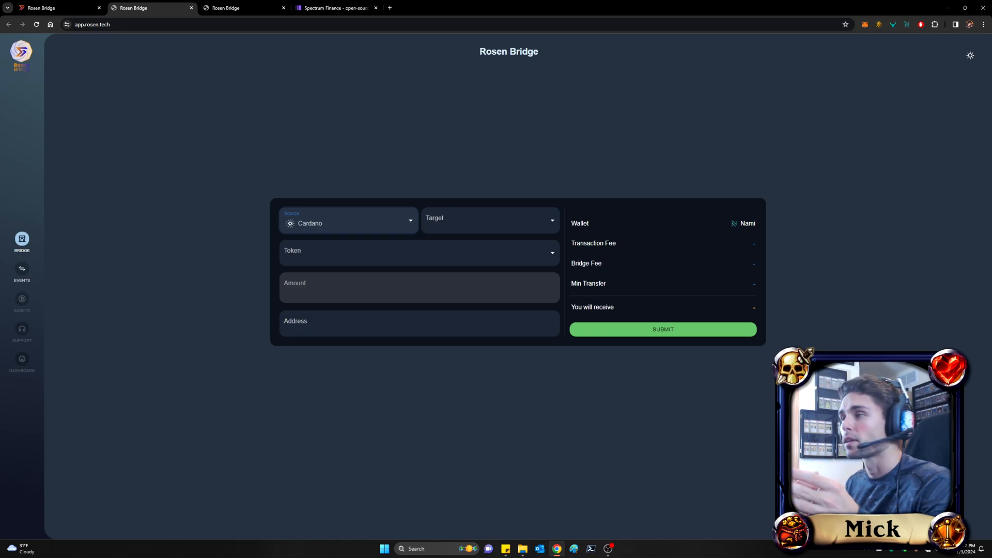
left_click(489, 219)
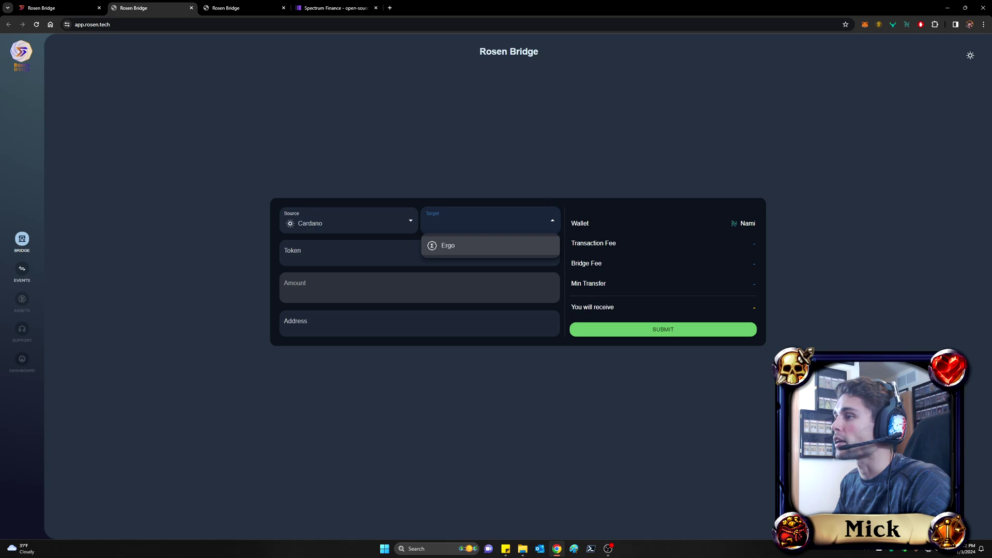
left_click(448, 246)
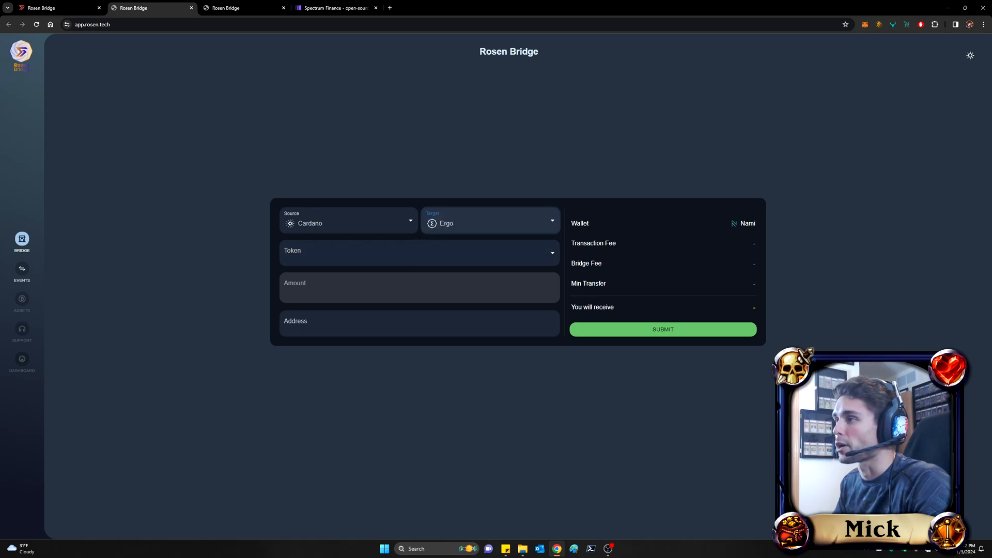
left_click(419, 252)
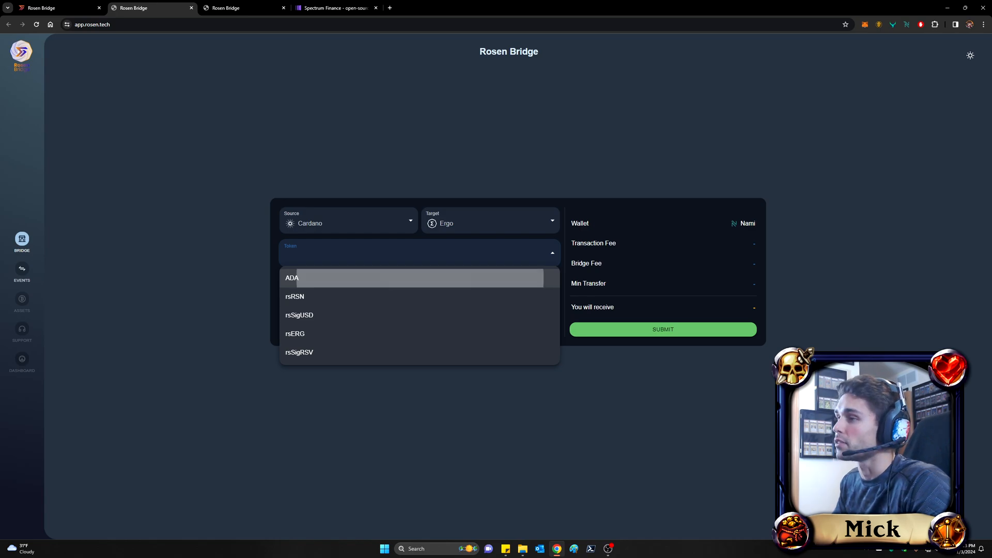
left_click(291, 278)
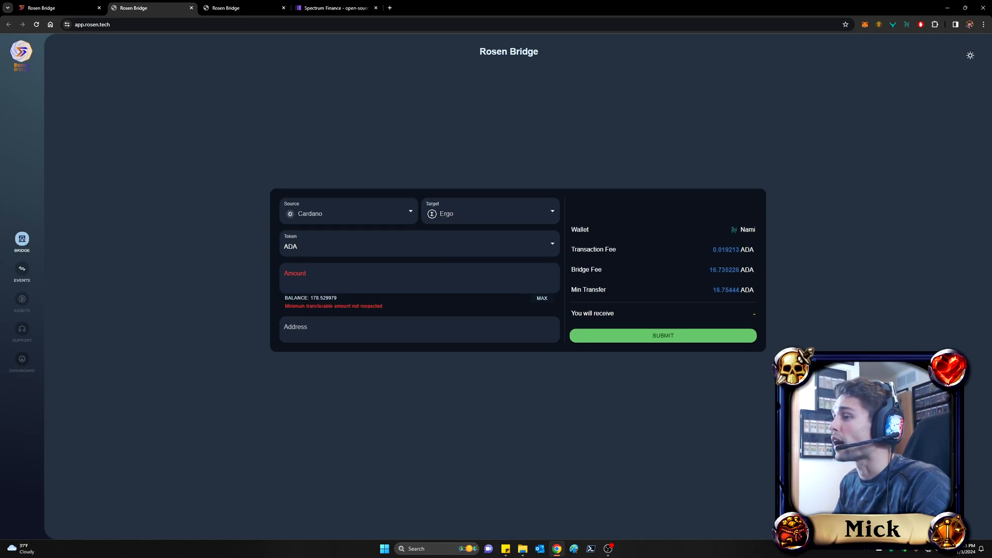
Enter 175.529979 ADA as the bridge amount
type("175.529979")
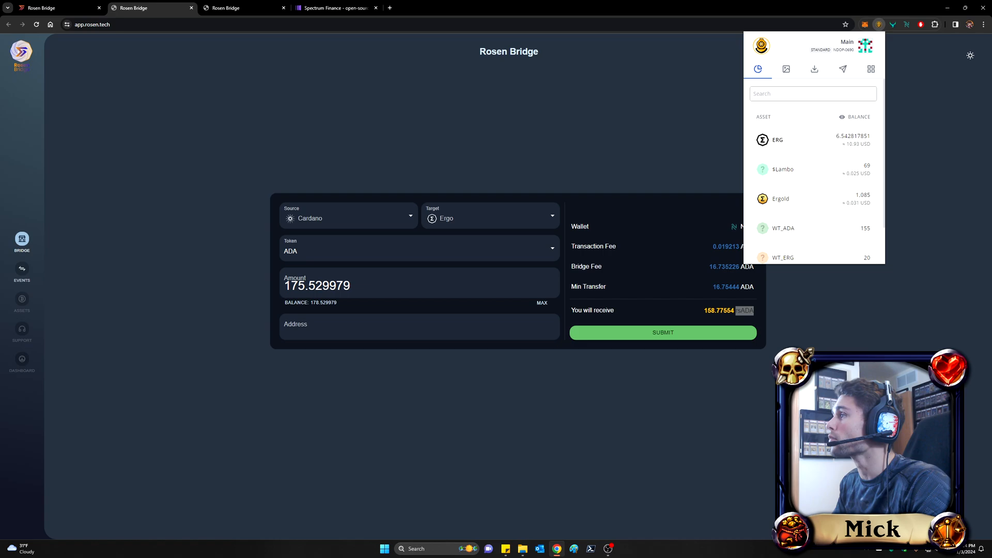
Fill the Nautilus address 9gVpNbW9...SYfmg as the Ergo destination and submit the transfer
left_click(815, 68)
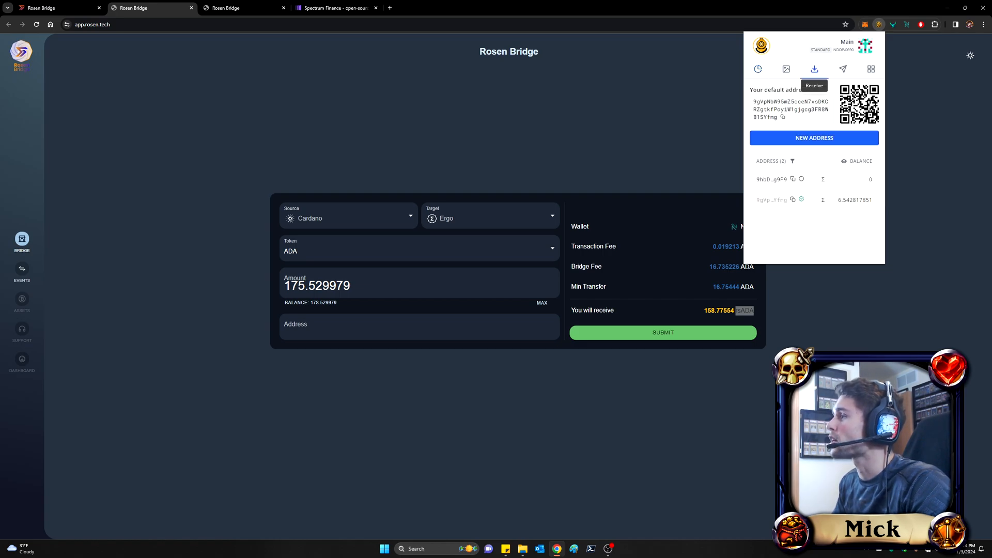
left_click(783, 117)
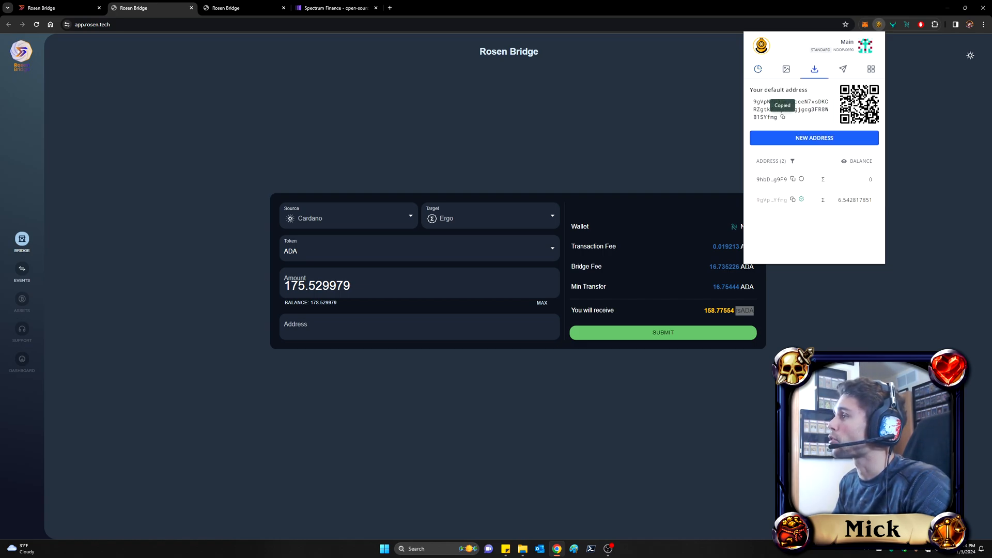
left_click(419, 327)
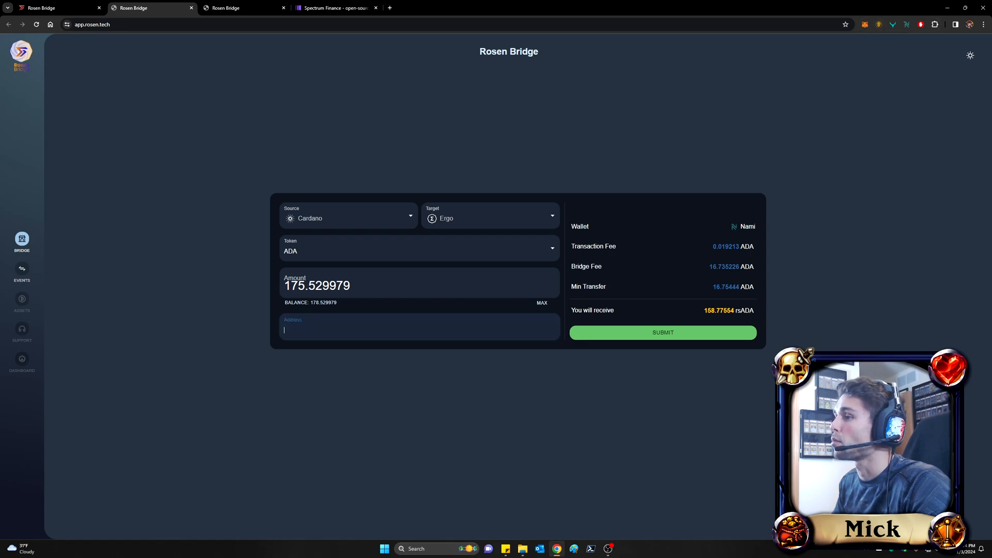
type("9gVpNbW95mZ5cceN7xsDKCRZgtkfPoyiW1gjgcg3FR8W81SYfmg")
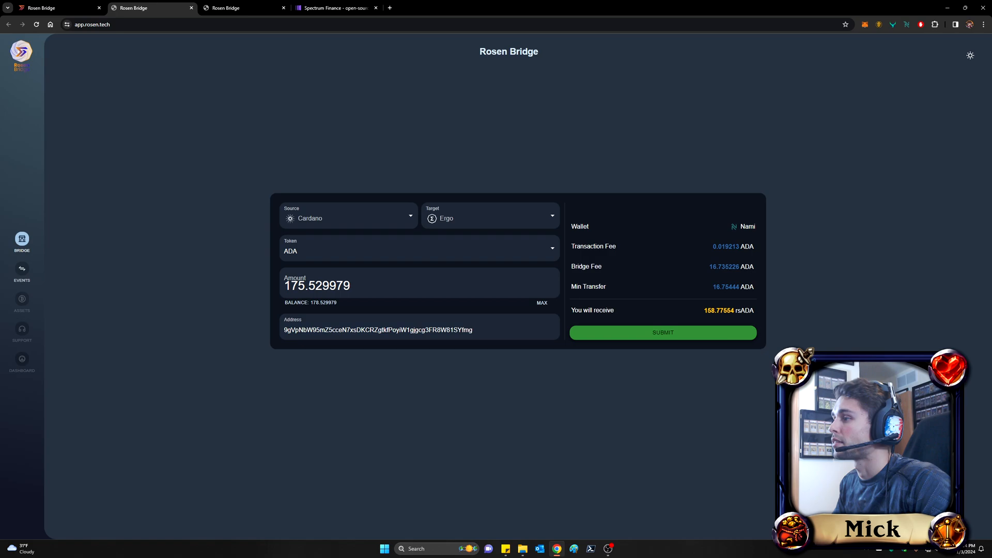
left_click(664, 332)
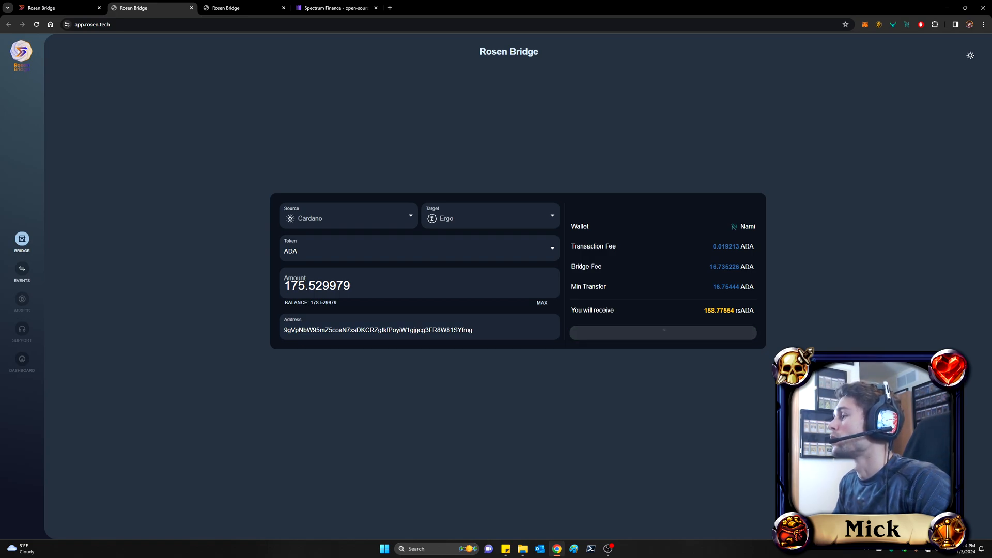
left_click(664, 332)
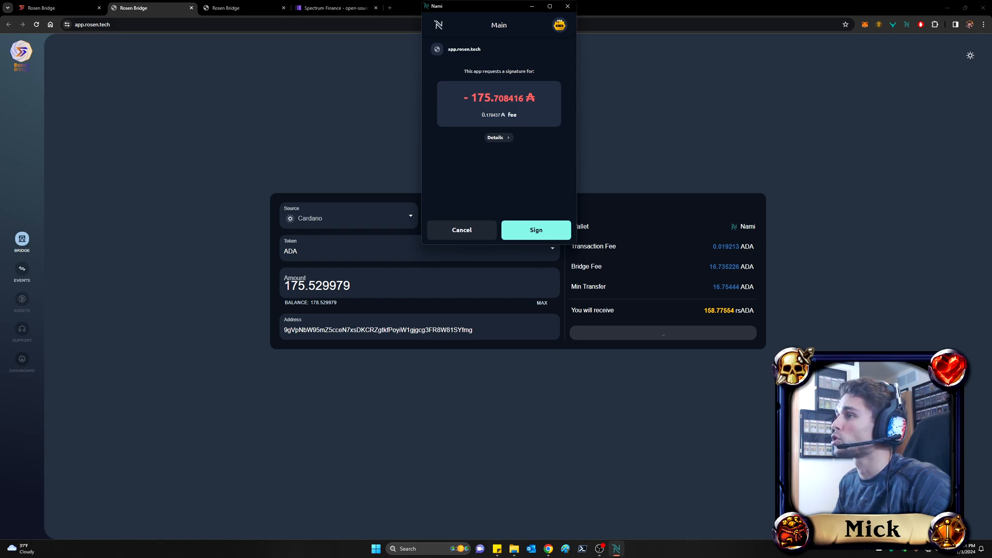
Sign the 175.708416 ADA bridge transaction in Nami and confirm with the wallet password
left_click(535, 229)
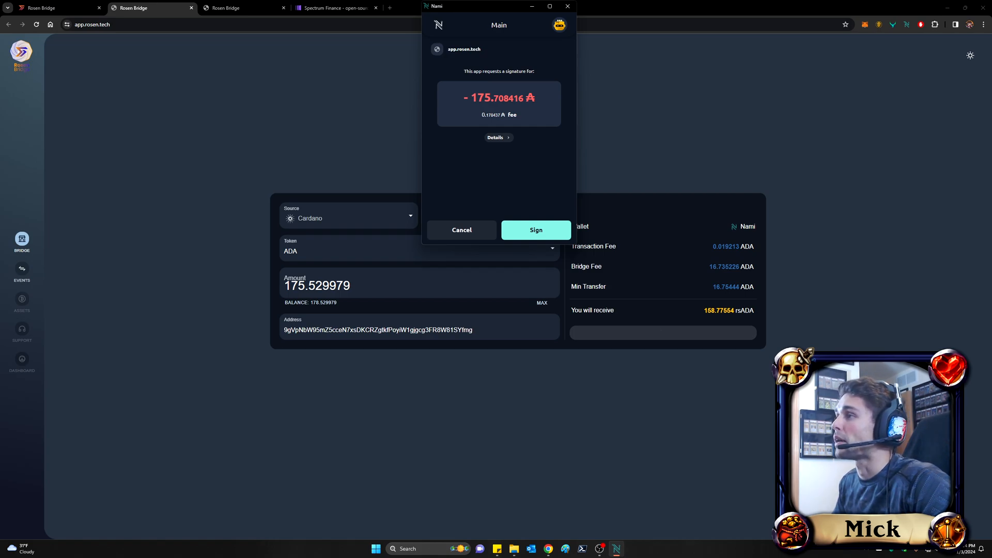
left_click(536, 229)
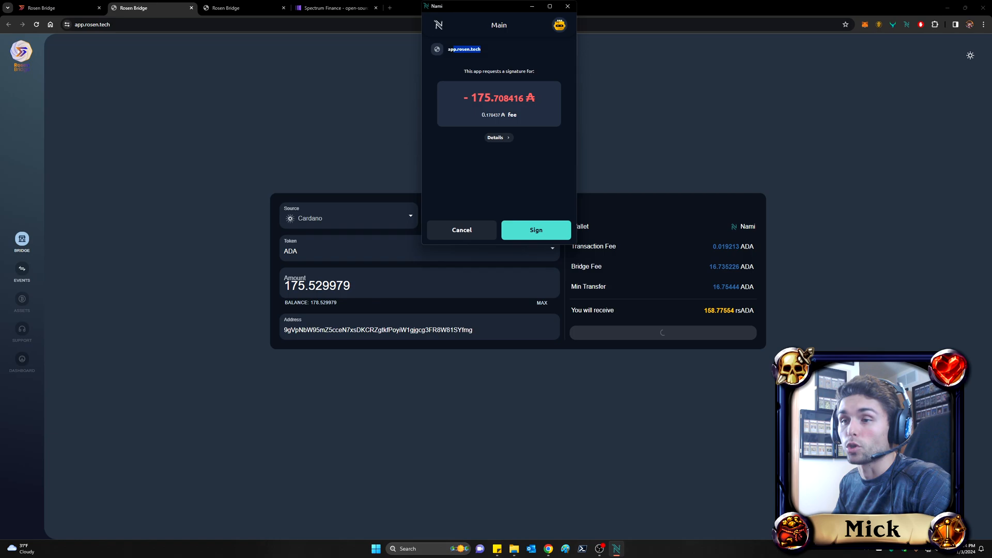
left_click(535, 229)
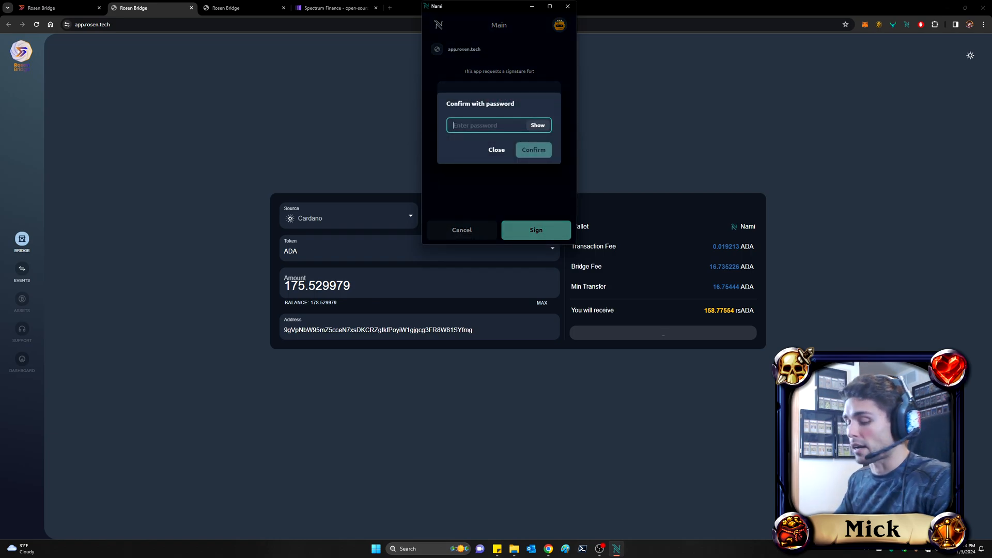
type("••••••")
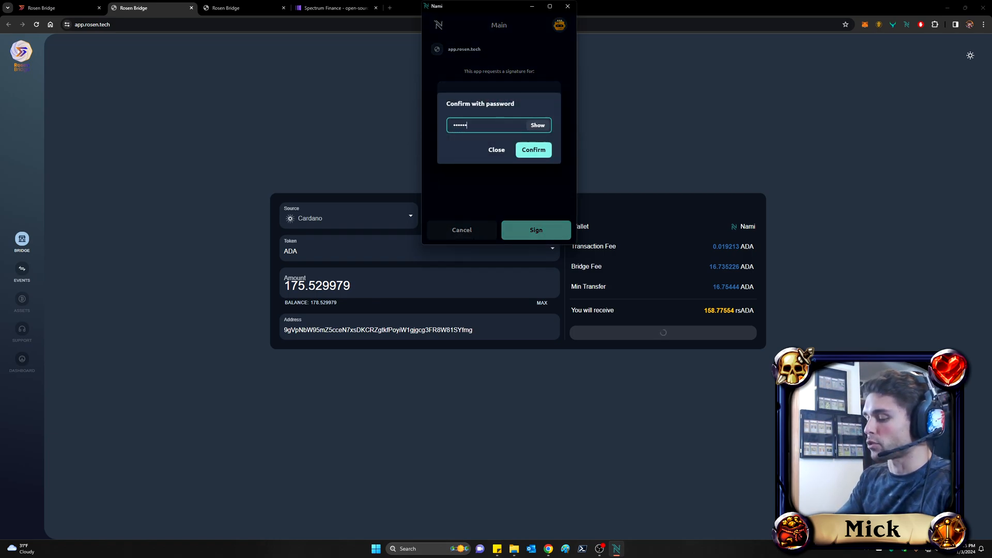
left_click(533, 150)
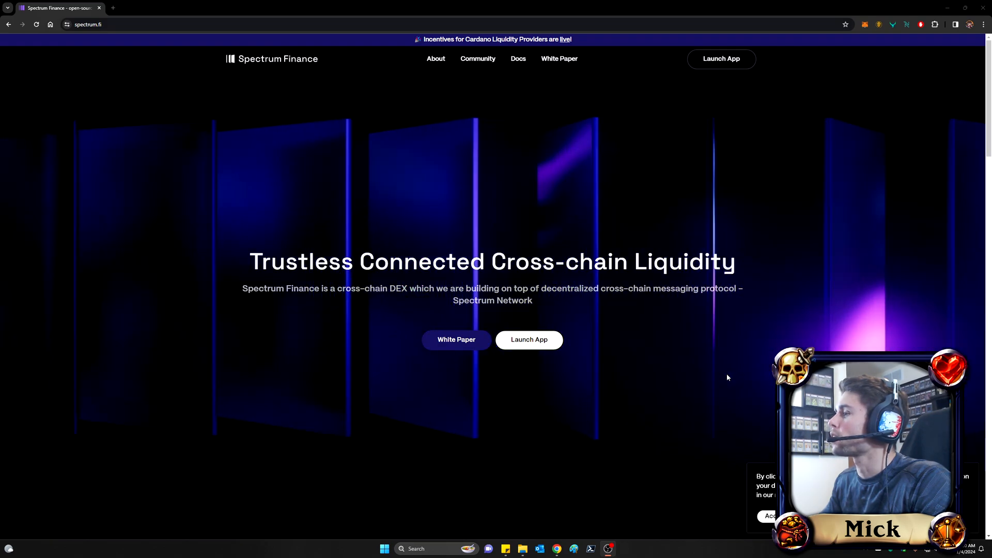
Check Nautilus's asset list for the 158.77554 rsADA received from the bridge
left_click(879, 25)
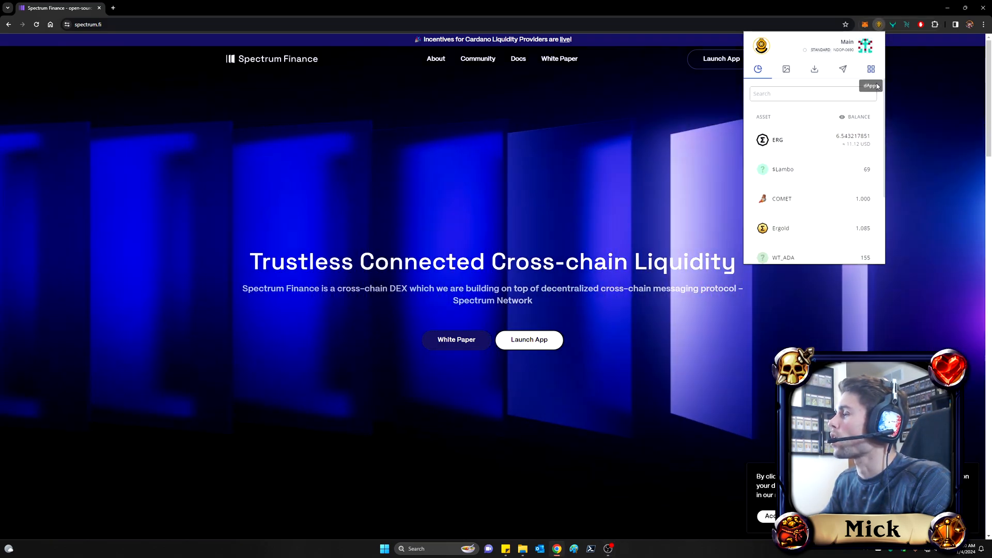
scroll("down", 3)
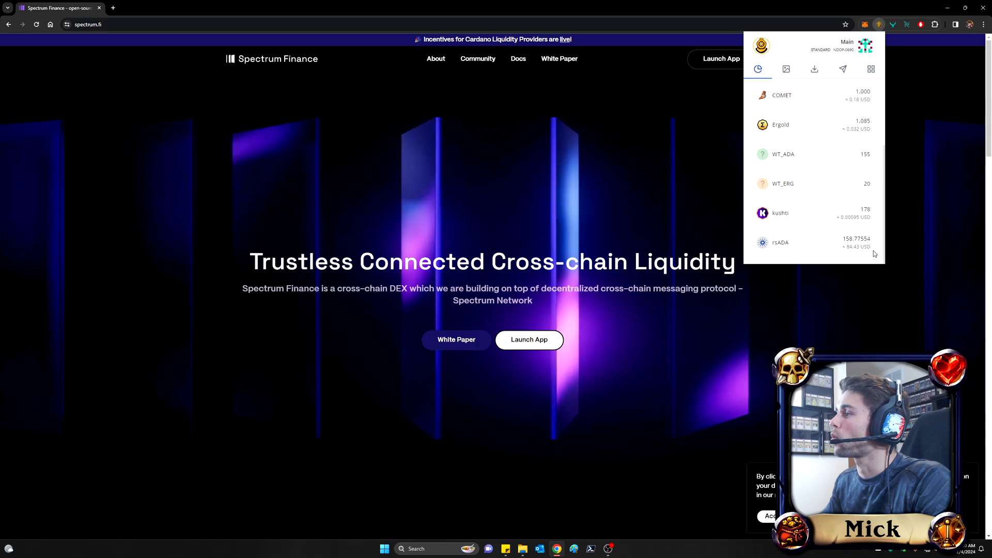
mouse_move(810, 241)
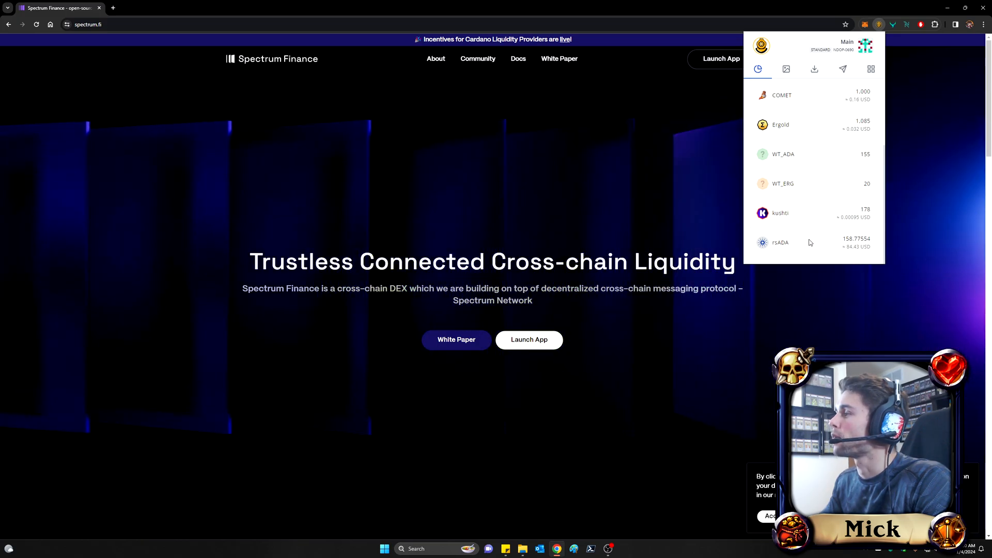
mouse_move(837, 223)
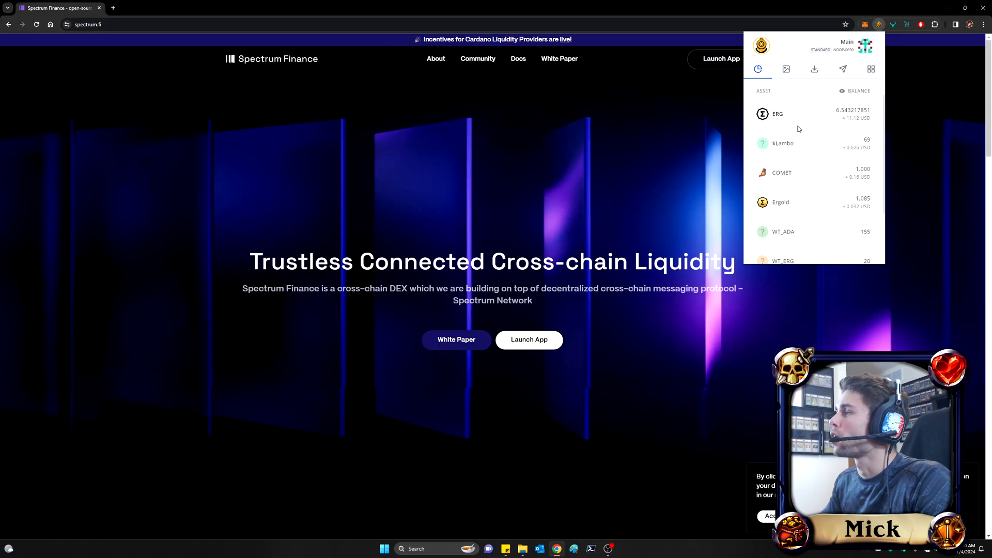
double_click(777, 113)
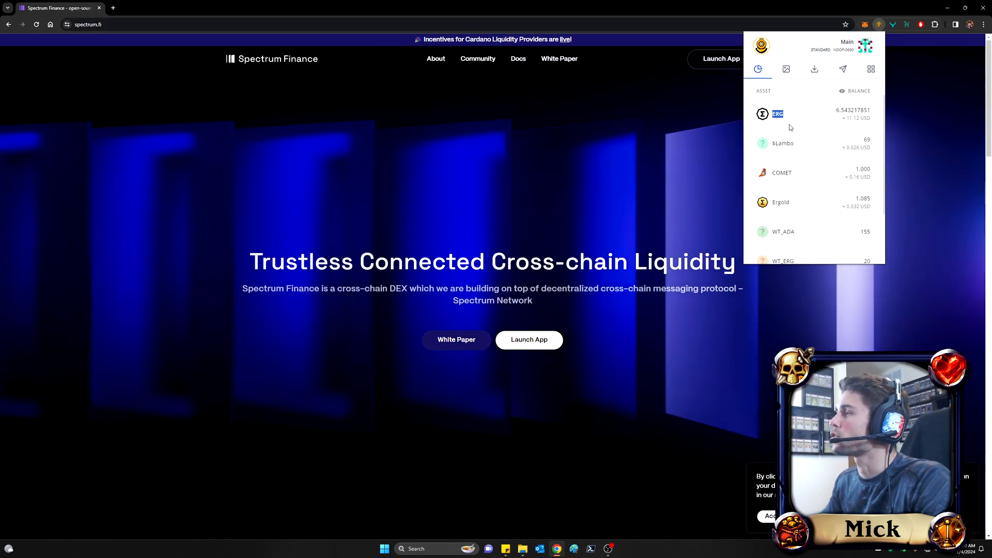
mouse_move(802, 131)
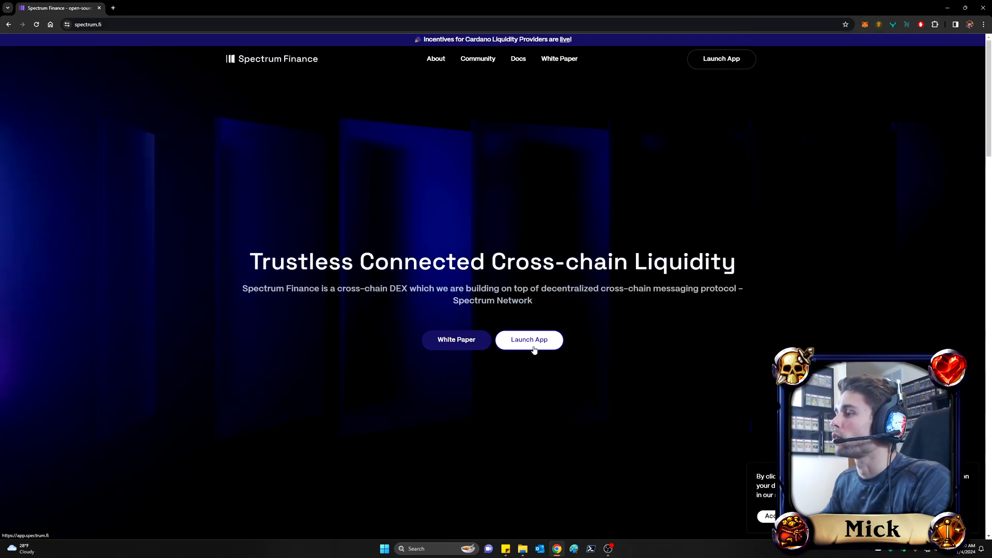
Launch the Spectrum swap app and bring up the sell-token picker showing rsADA
left_click(529, 340)
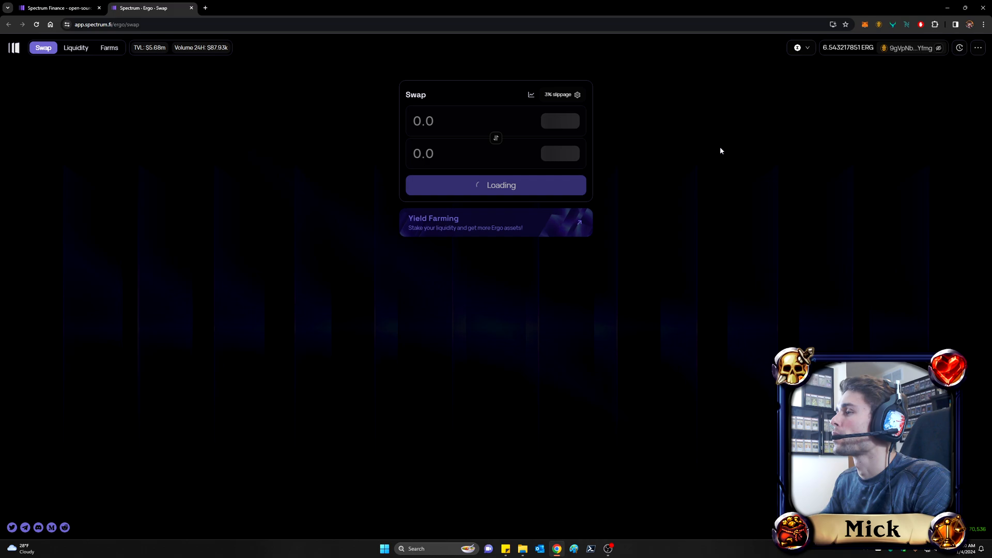
mouse_move(696, 141)
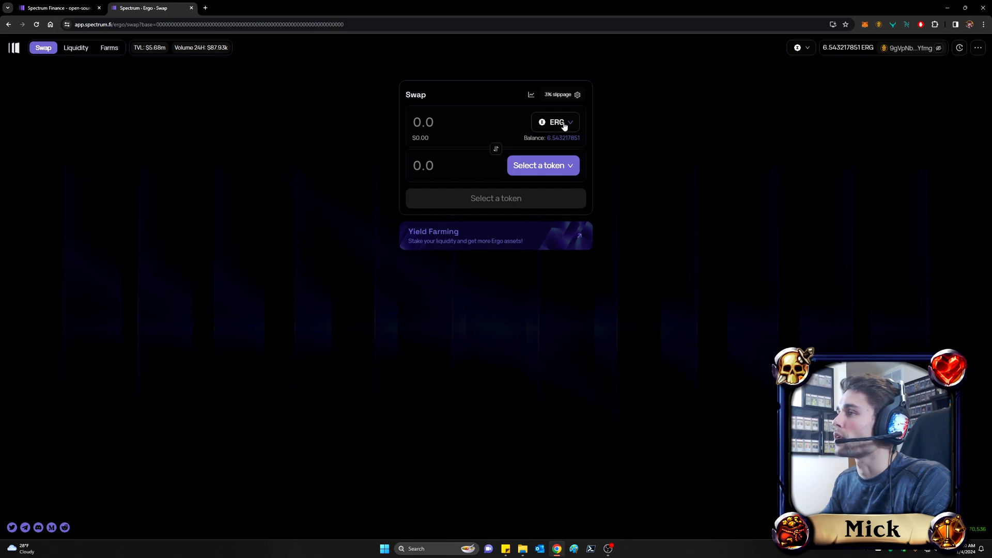
left_click(555, 122)
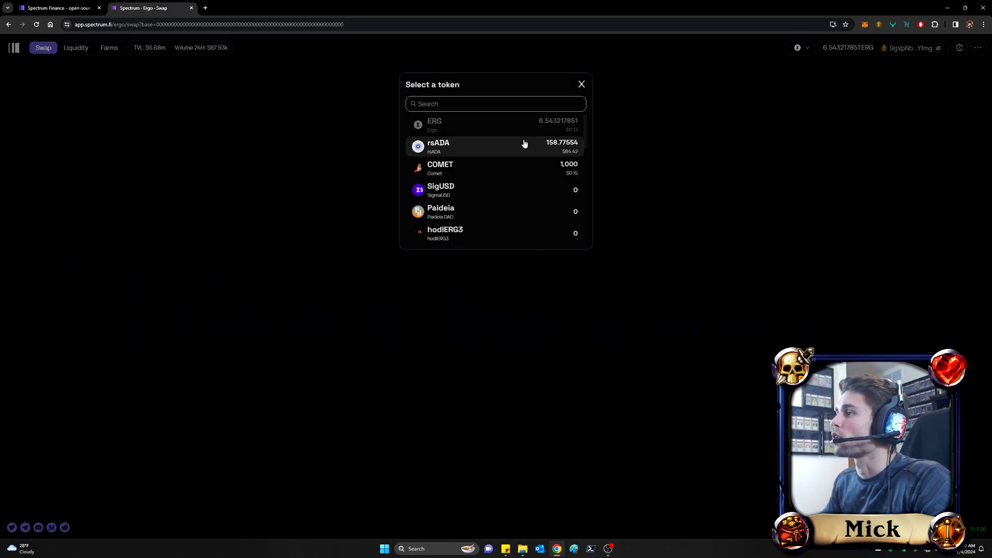
Sell the full 158.77554 rsADA balance for ERG, quoting about 49.246 ERG
left_click(438, 147)
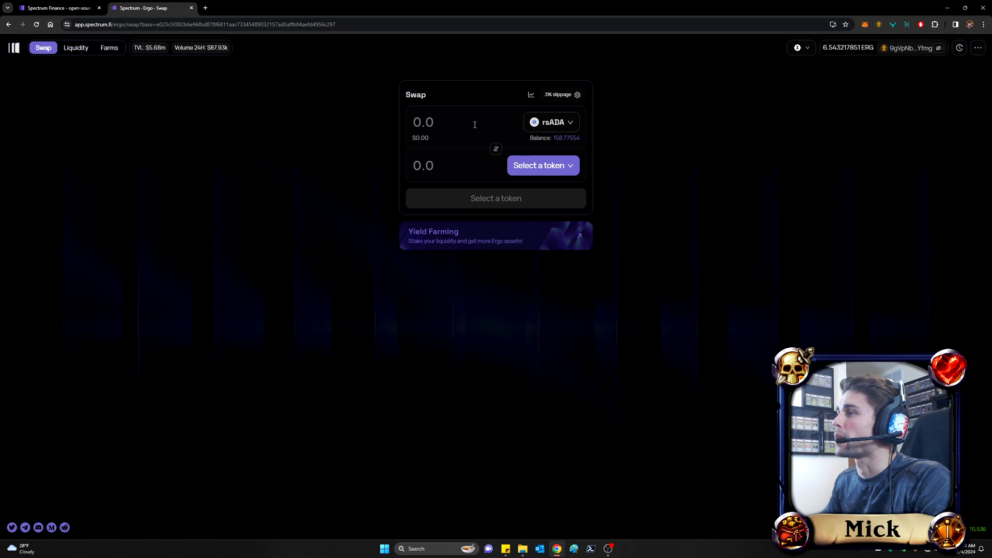
left_click(566, 138)
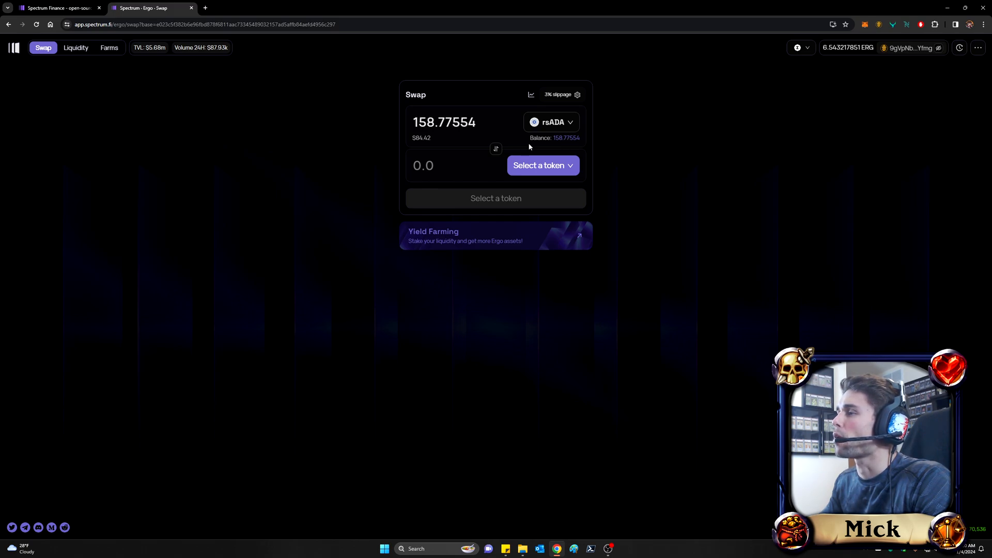
mouse_move(524, 149)
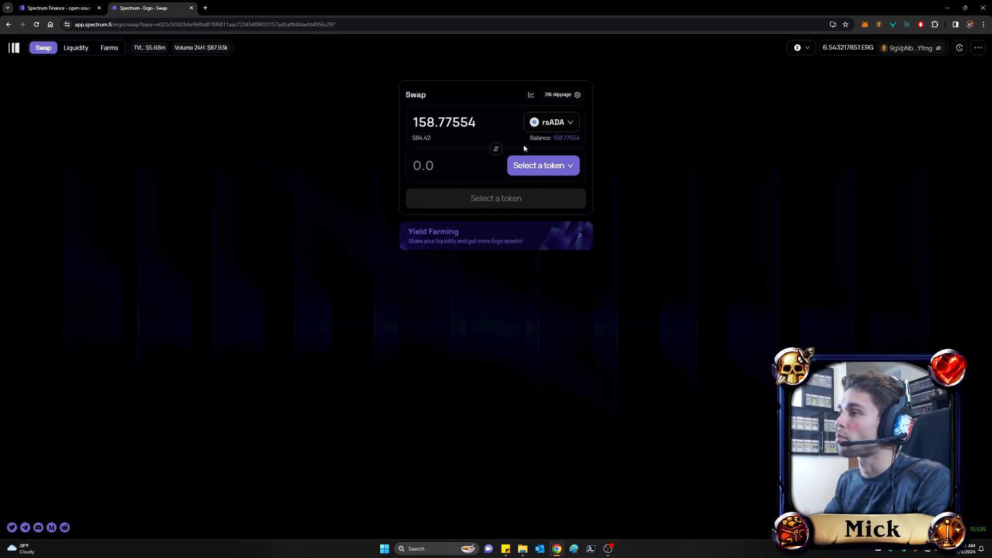
left_click(544, 165)
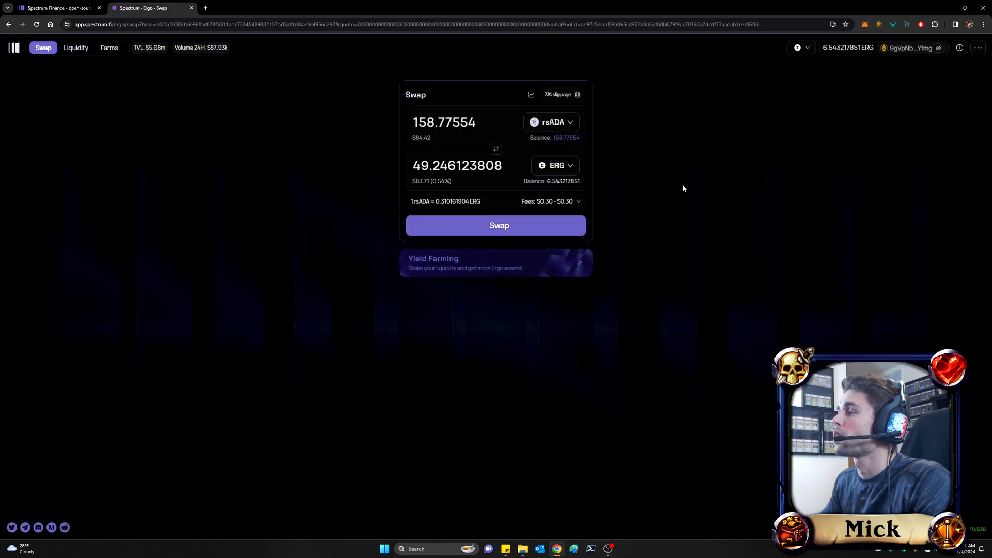
left_click(496, 225)
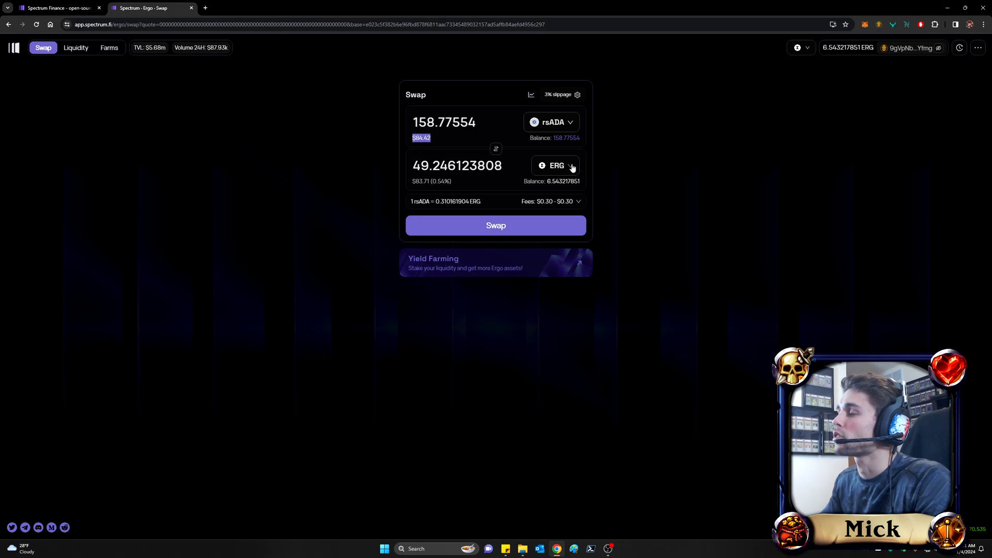
Review the rsADA-to-ERG rate and fees, then start a new browser tab for rosen.tech
left_click(496, 225)
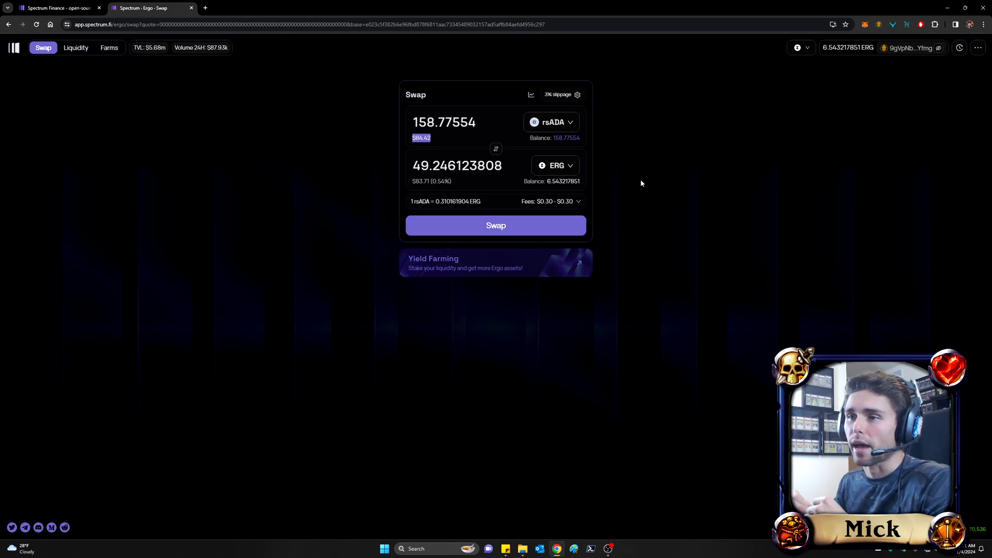
left_click(496, 225)
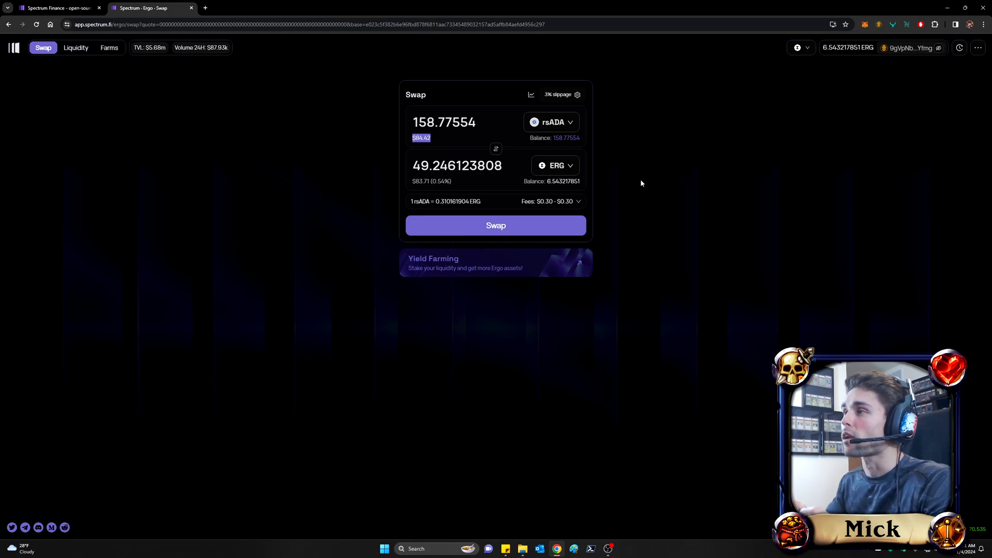
mouse_move(223, 4)
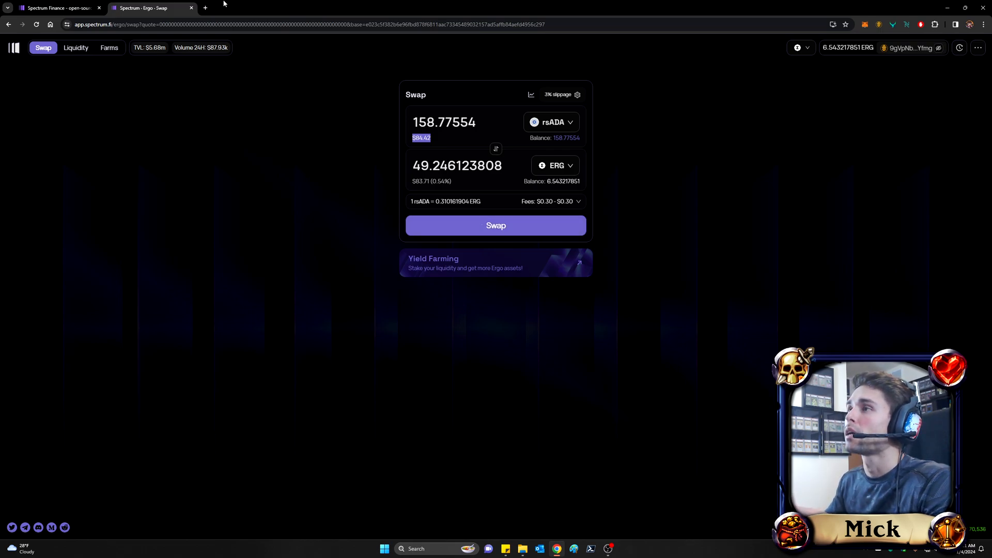
left_click(208, 8)
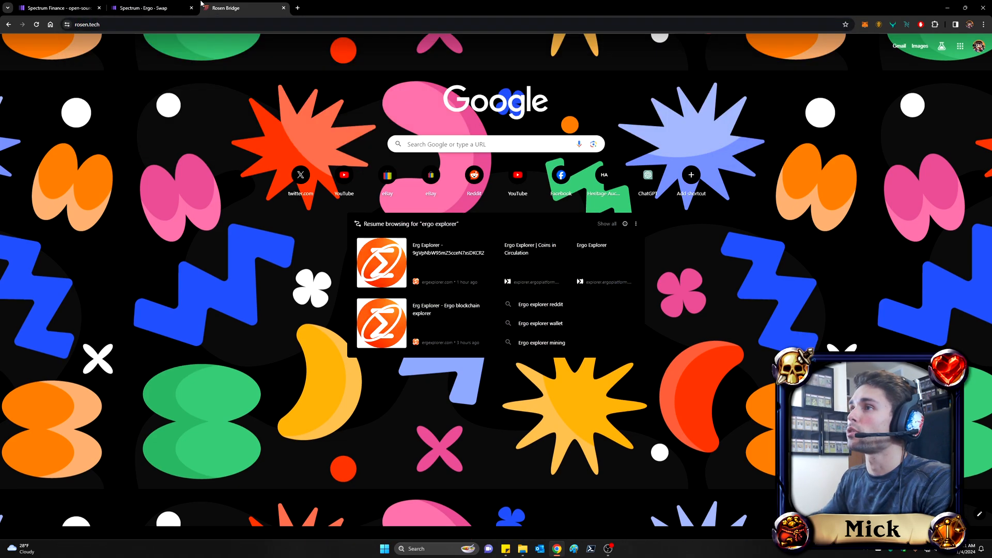
On Rosen Bridge choose rsSigUSD from the Cardano-to-Ergo token list, then return to the Spectrum swap
left_click(298, 9)
type("app.rosen.tech")
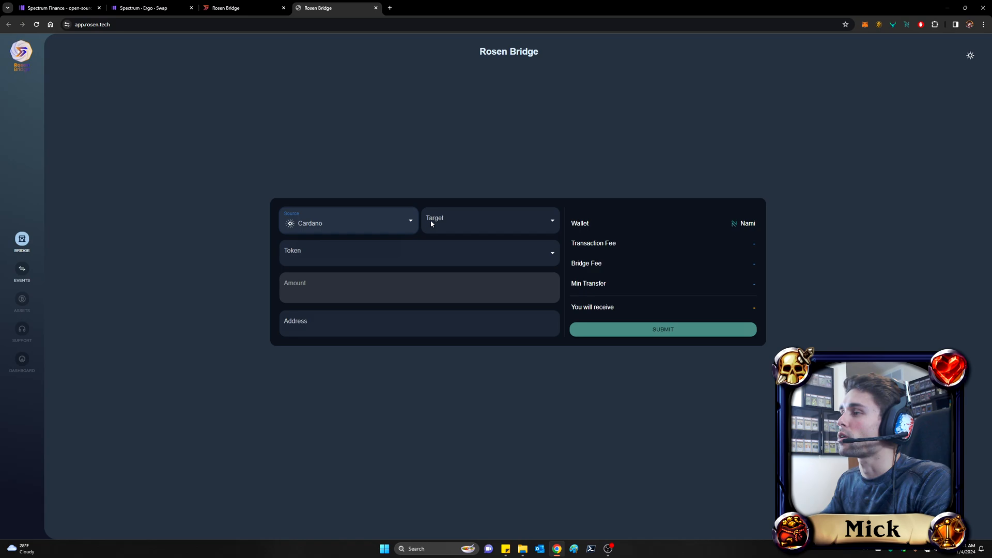
left_click(489, 220)
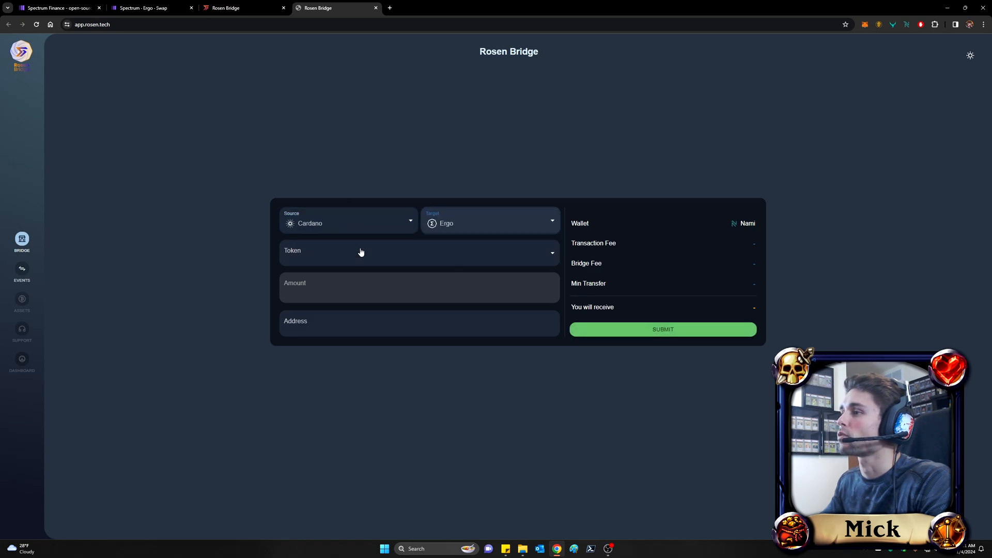
left_click(418, 252)
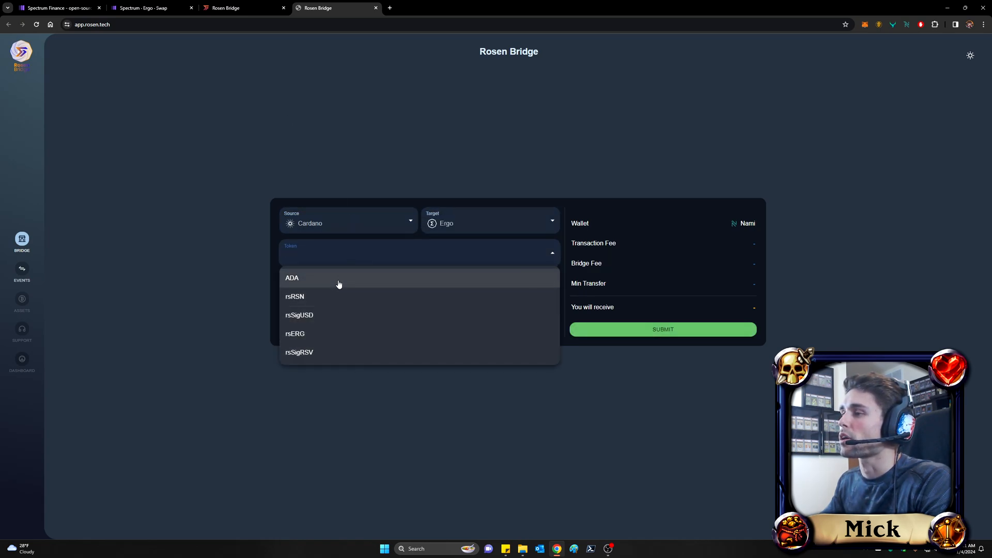
mouse_move(344, 286)
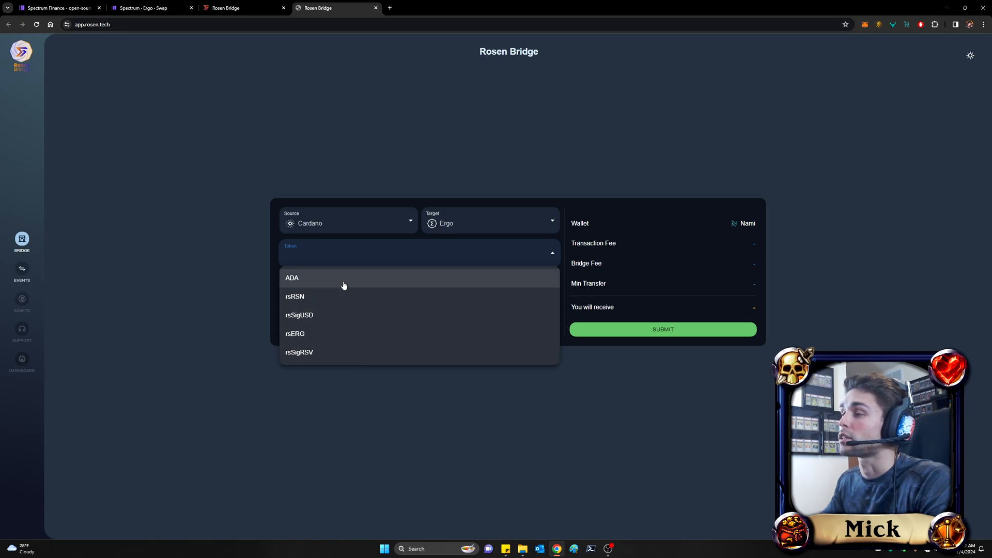
mouse_move(165, 176)
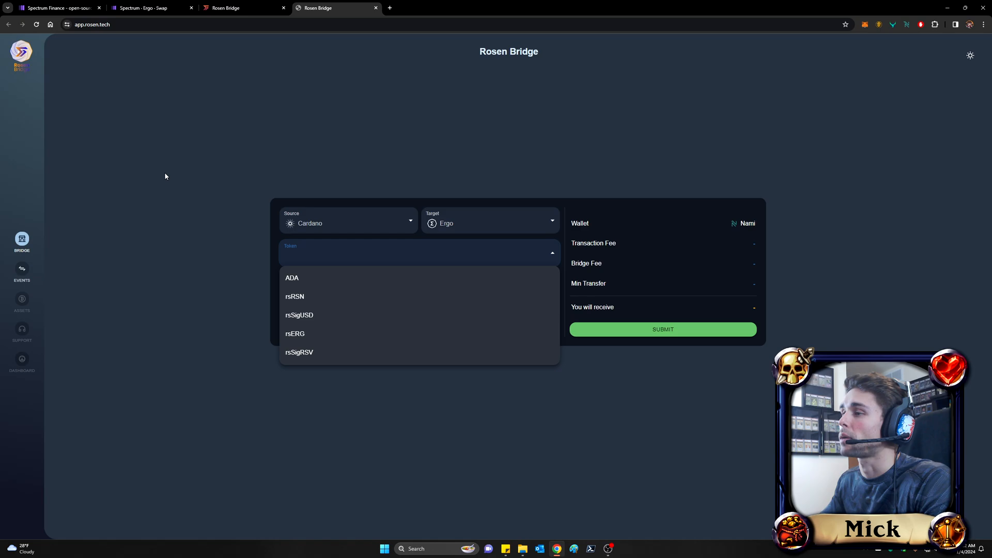
mouse_move(182, 174)
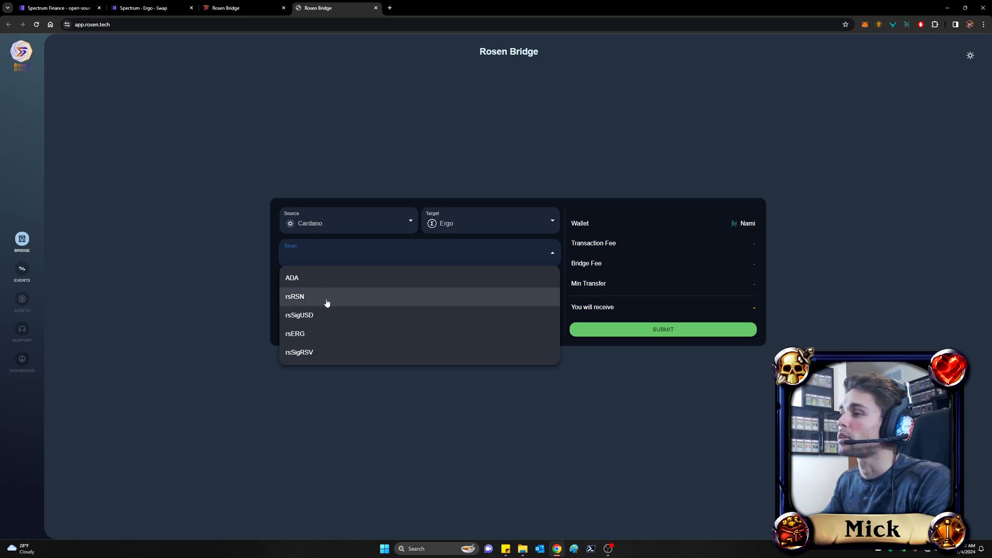
left_click(299, 315)
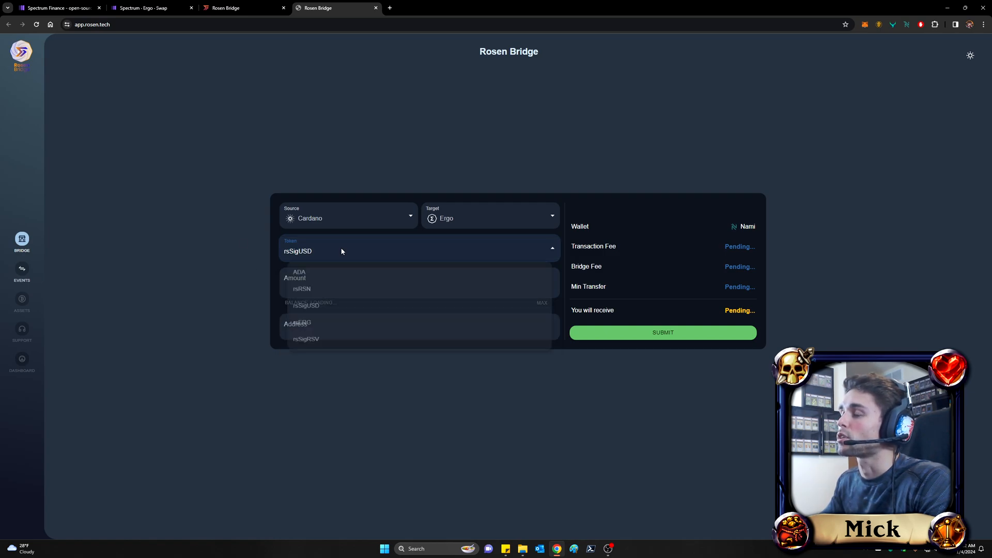
left_click(145, 8)
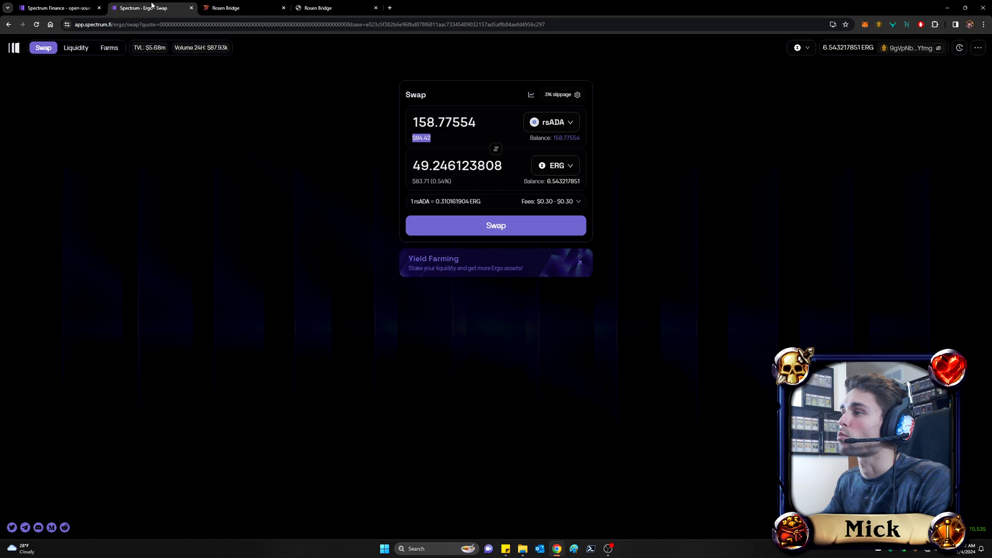
mouse_move(442, 181)
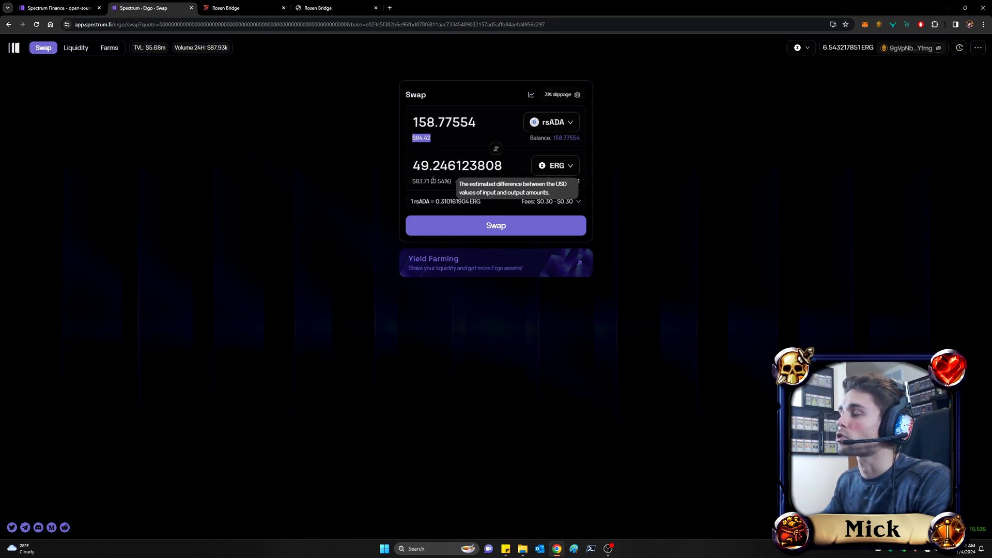
left_click(496, 226)
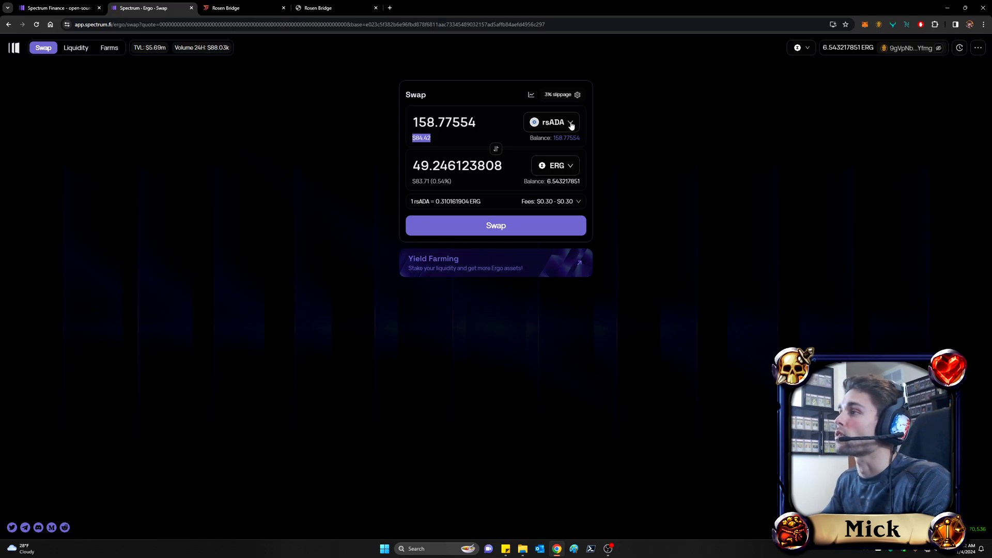
left_click(496, 226)
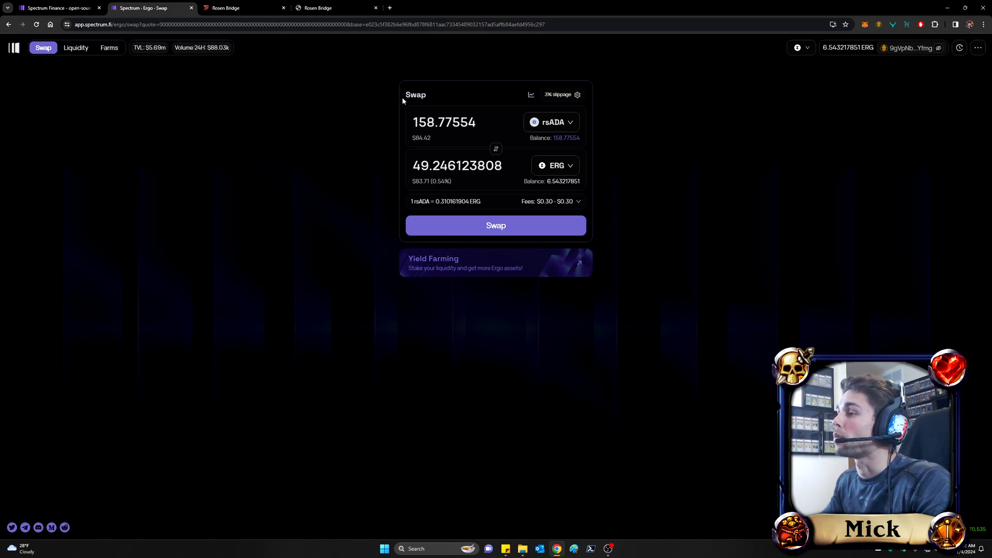
mouse_move(609, 204)
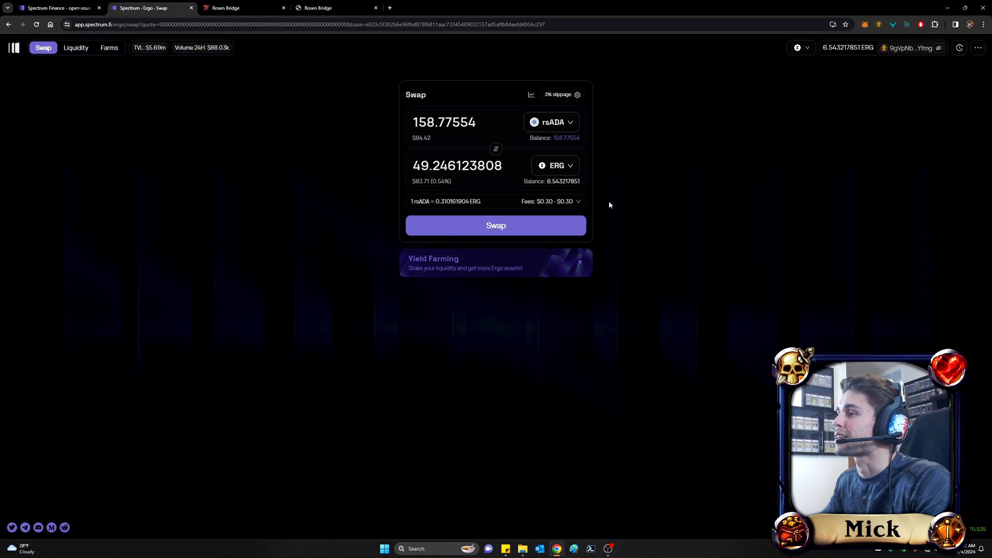
mouse_move(486, 230)
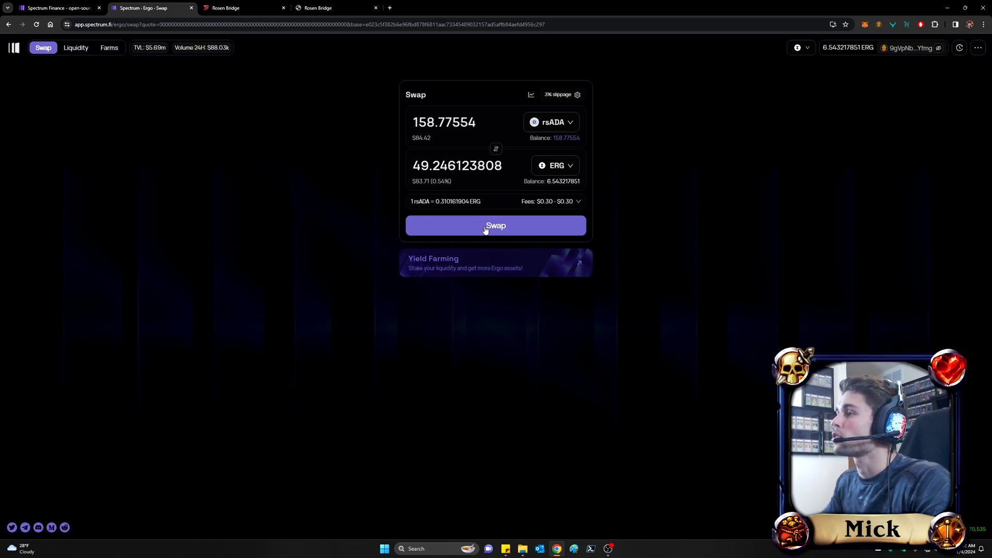
Review the swap confirmation's 47.81932173 ERG minimum output, dismiss it, and bring it up again
left_click(496, 225)
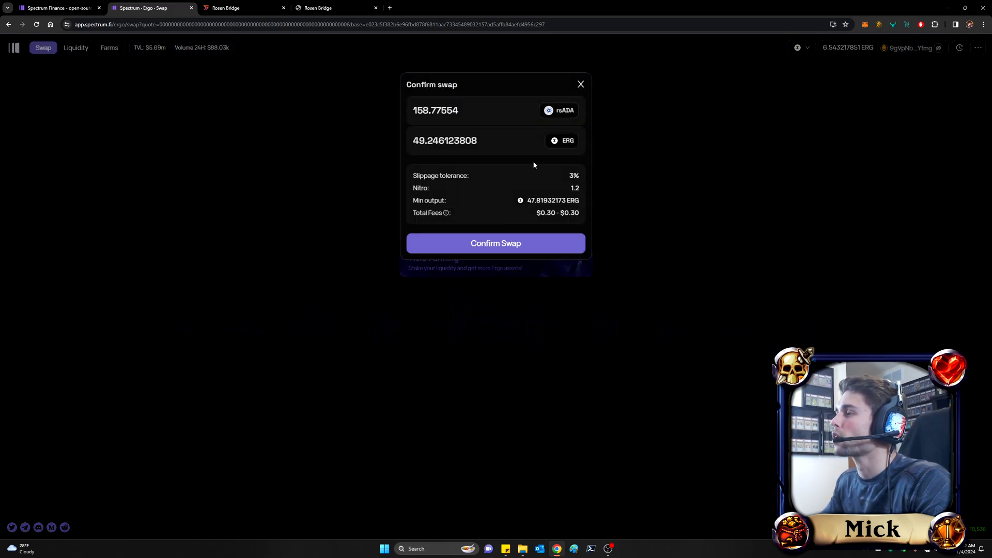
mouse_move(504, 191)
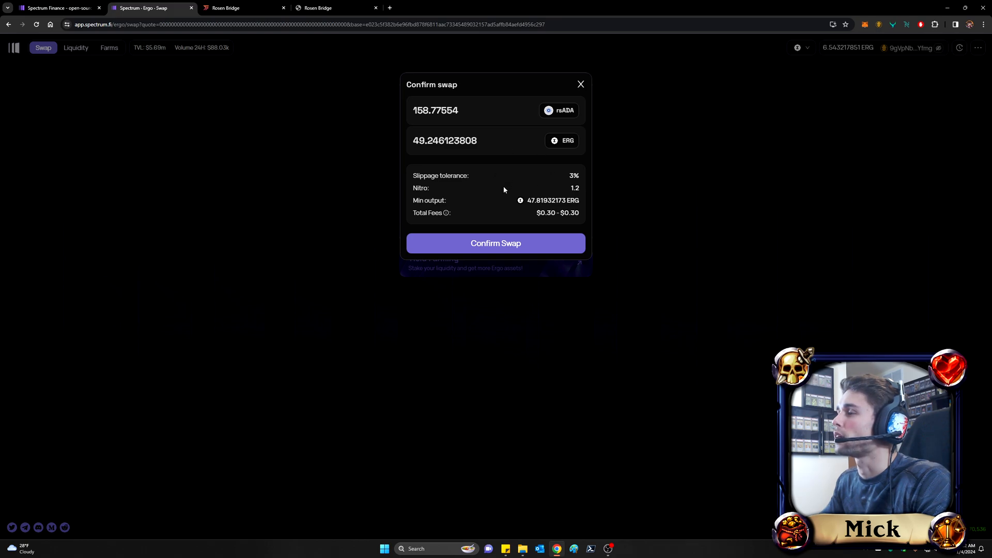
double_click(553, 200)
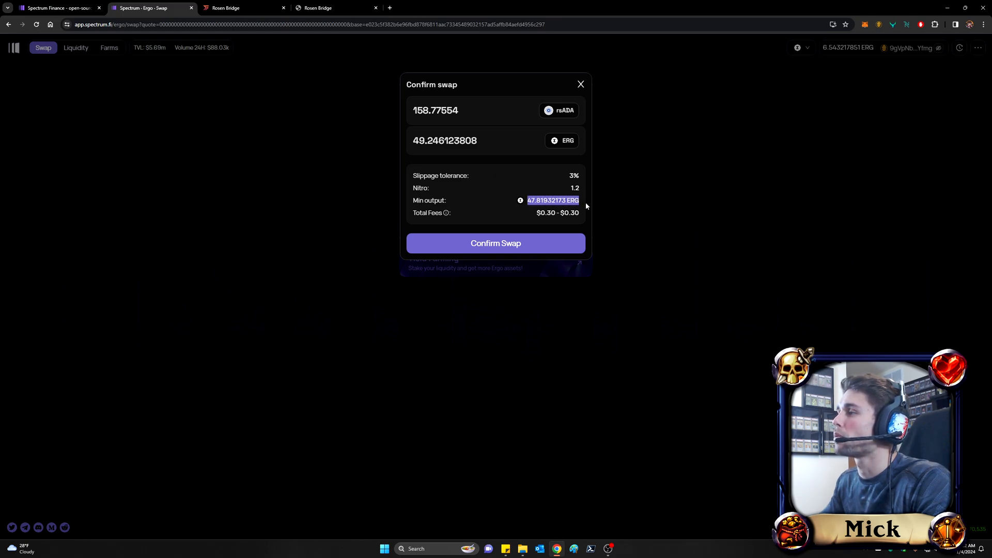
mouse_move(547, 194)
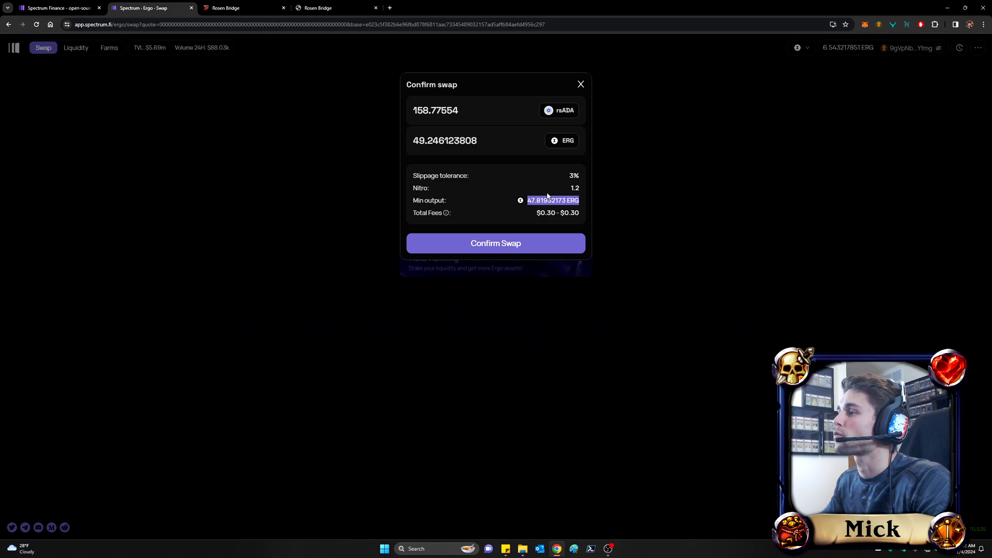
left_click(581, 83)
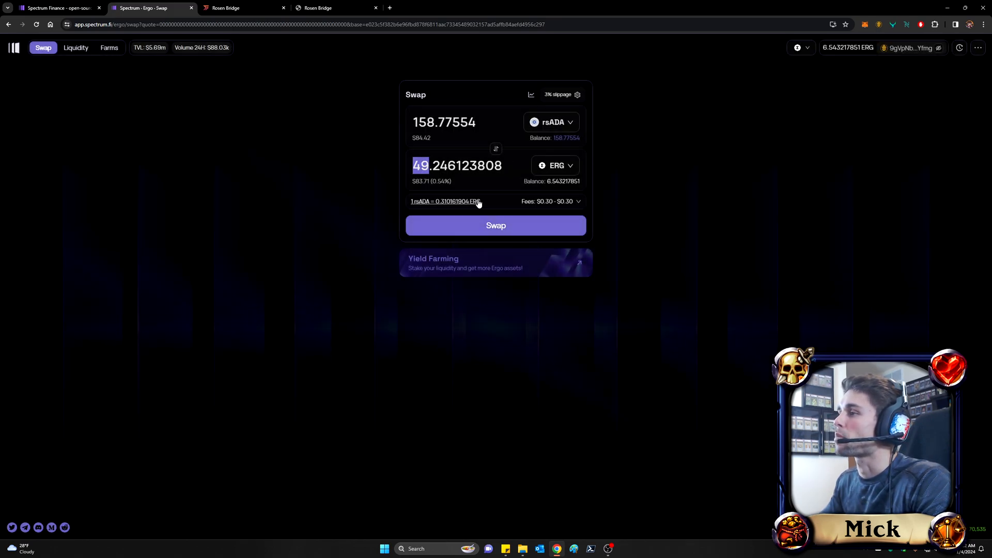
mouse_move(509, 138)
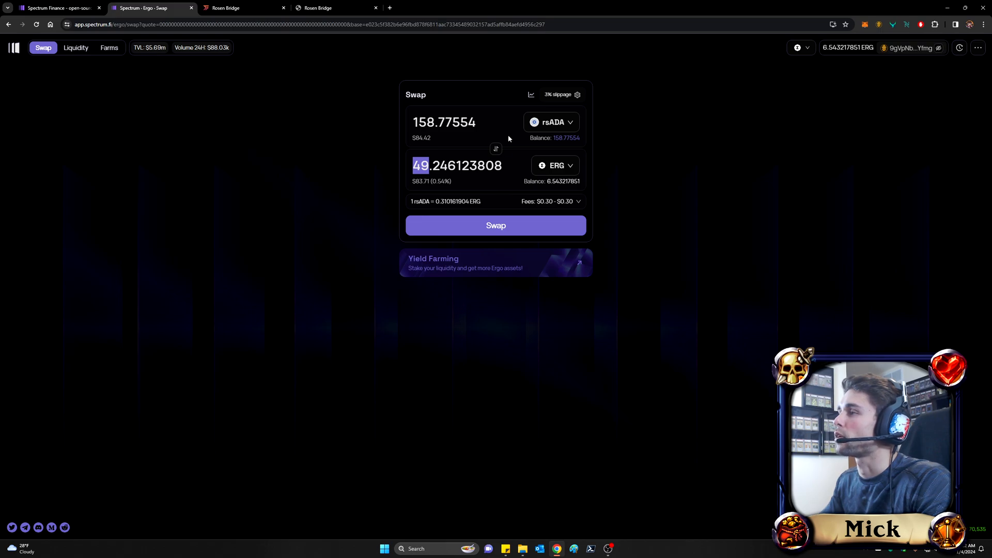
mouse_move(545, 143)
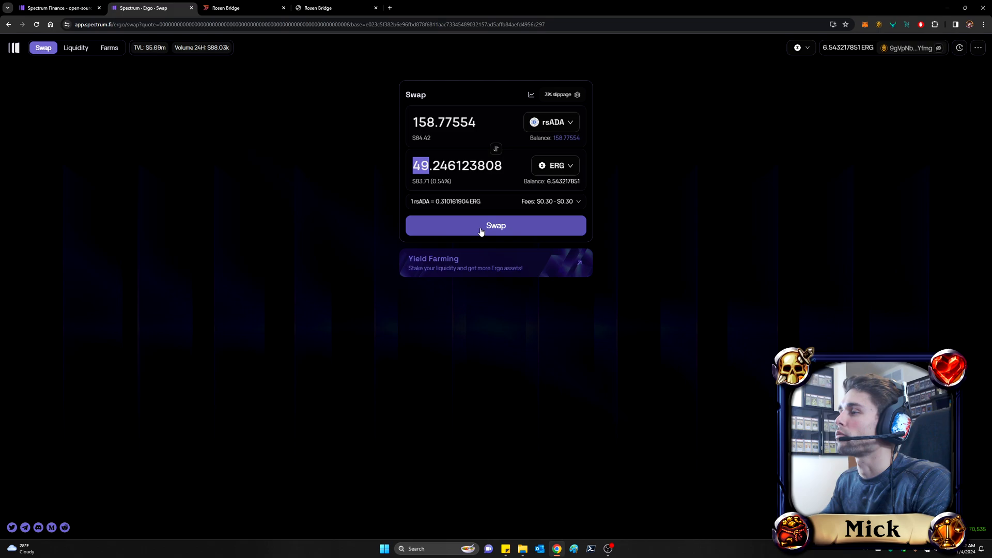
left_click(496, 225)
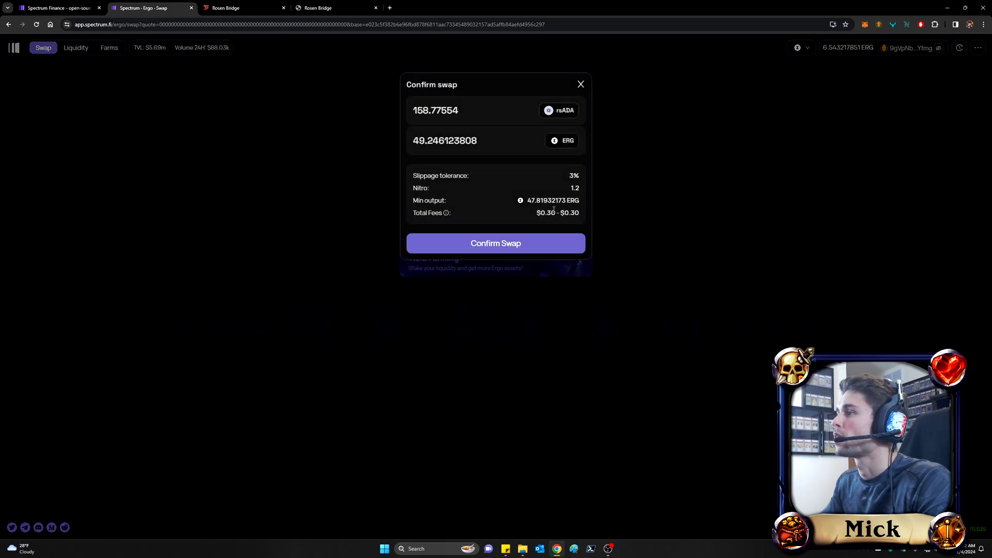
Confirm the swap and sign it in Nautilus with the spending password so it submits
left_click(496, 242)
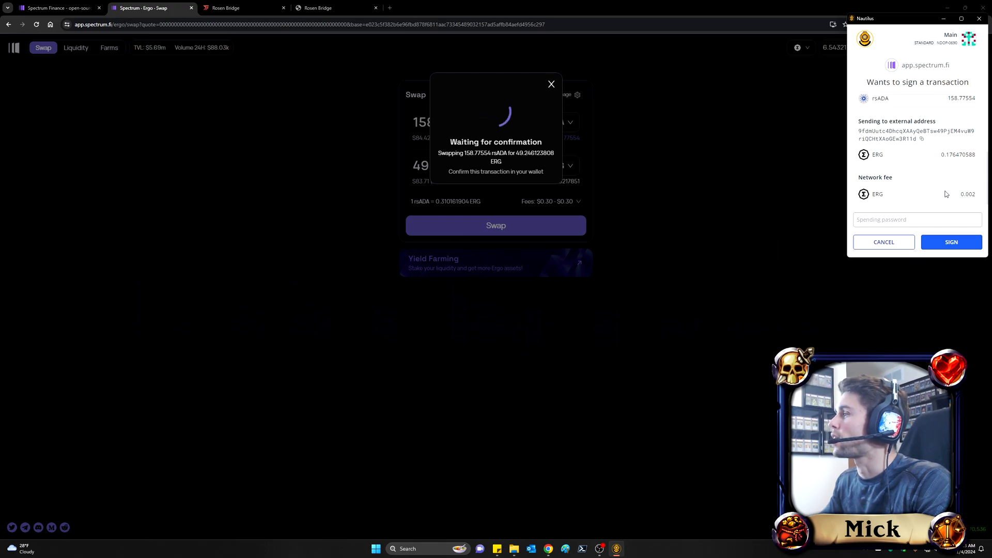
left_click(917, 219)
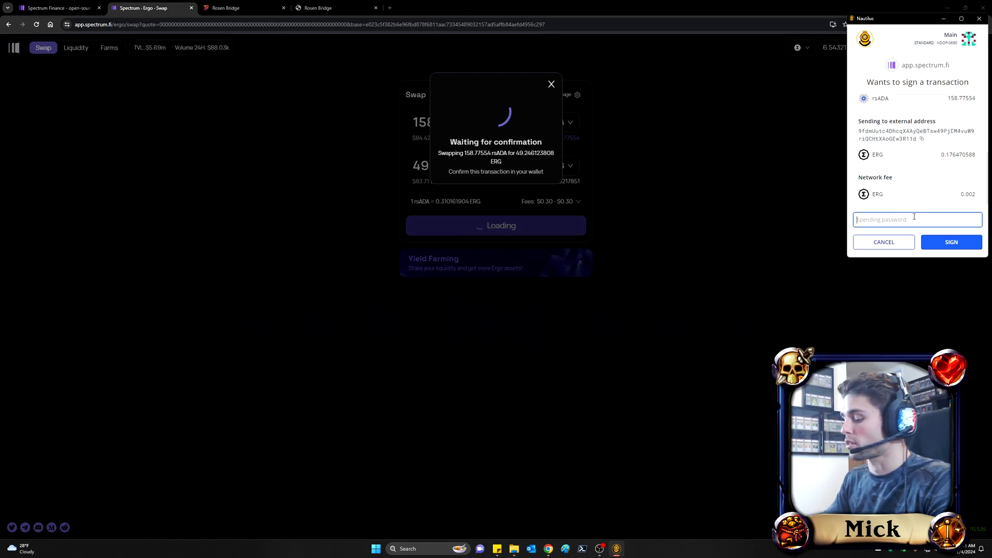
type("••••••")
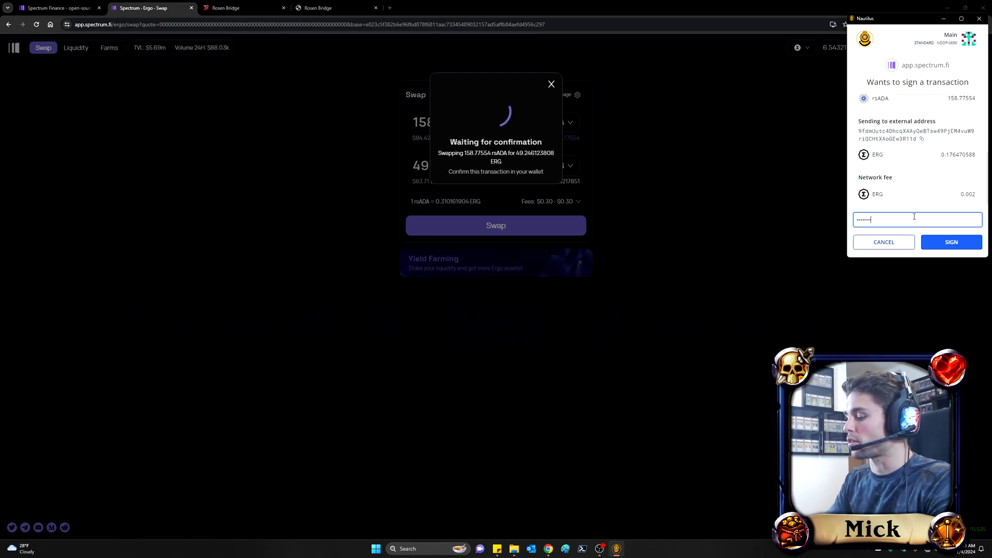
left_click(951, 241)
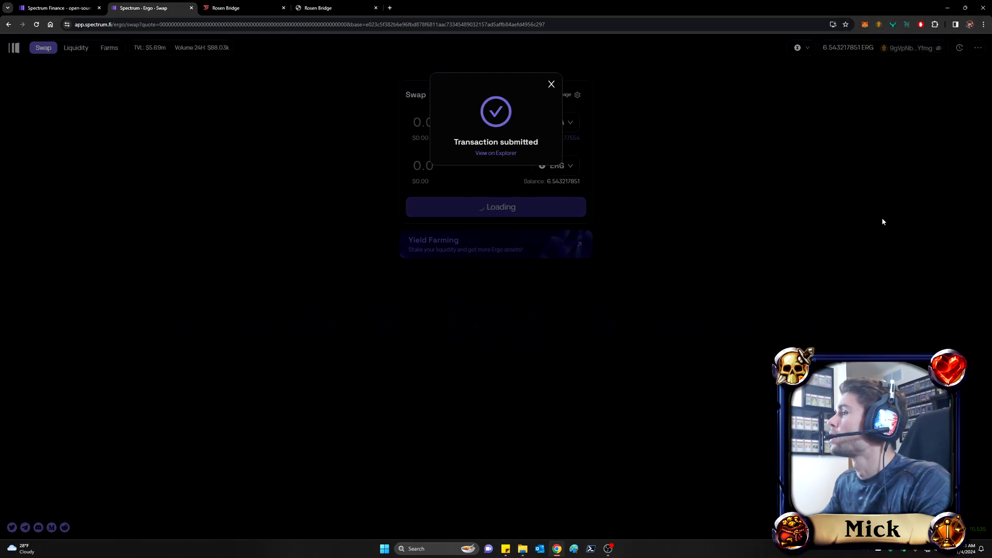